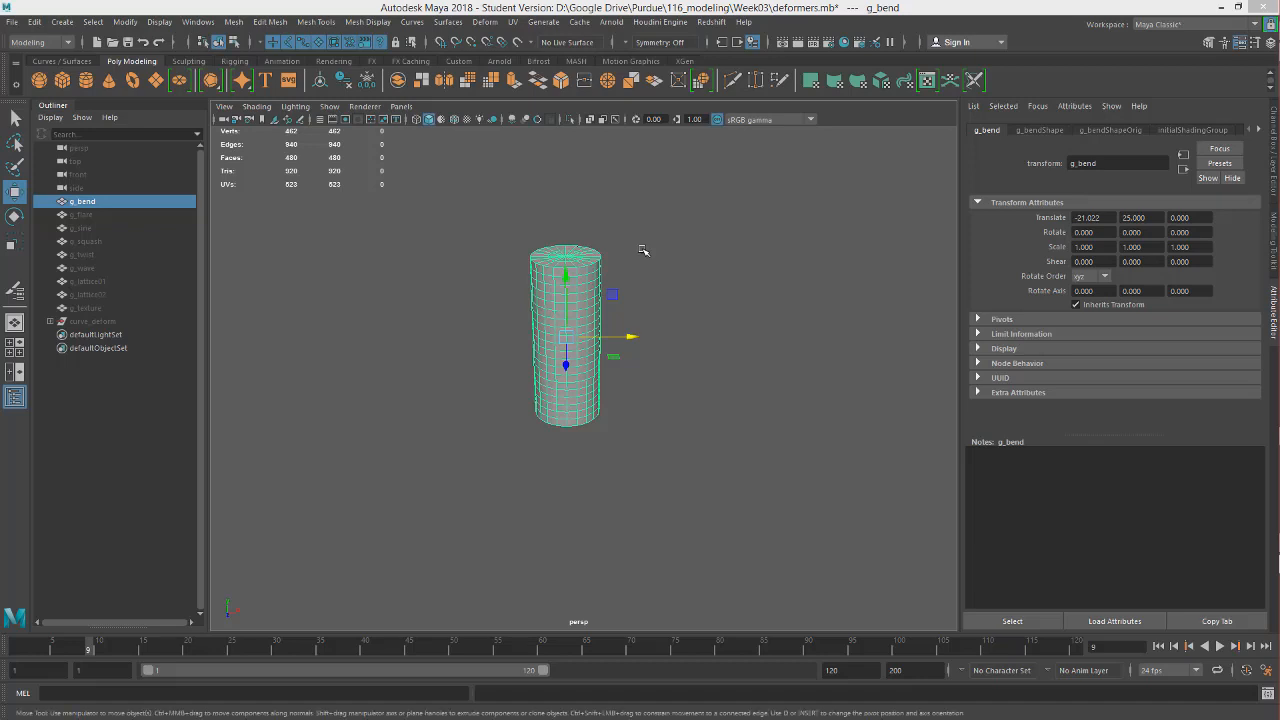
{"action": "mouse_move", "coordinate": [403, 60]}
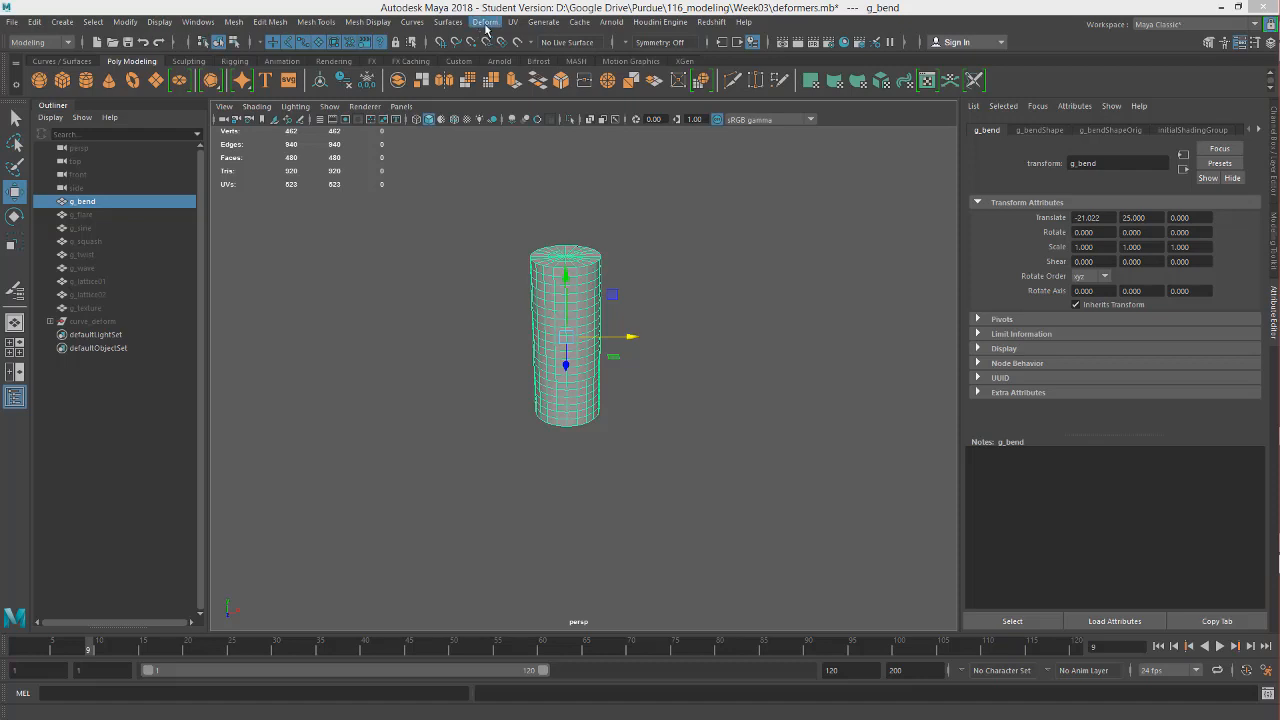
Step: Tear off the Deform > Nonlinear submenu and float it left of the viewport
{"action": "left_click", "coordinate": [485, 22]}
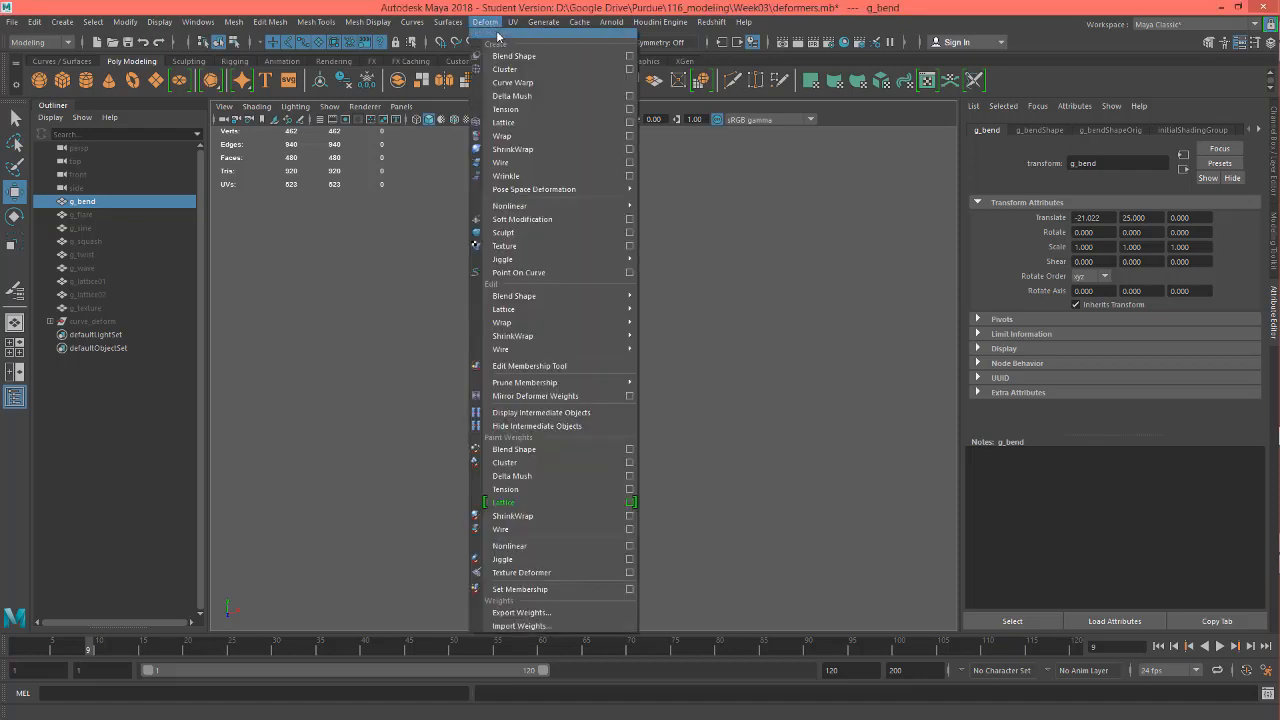
{"action": "mouse_move", "coordinate": [512, 148]}
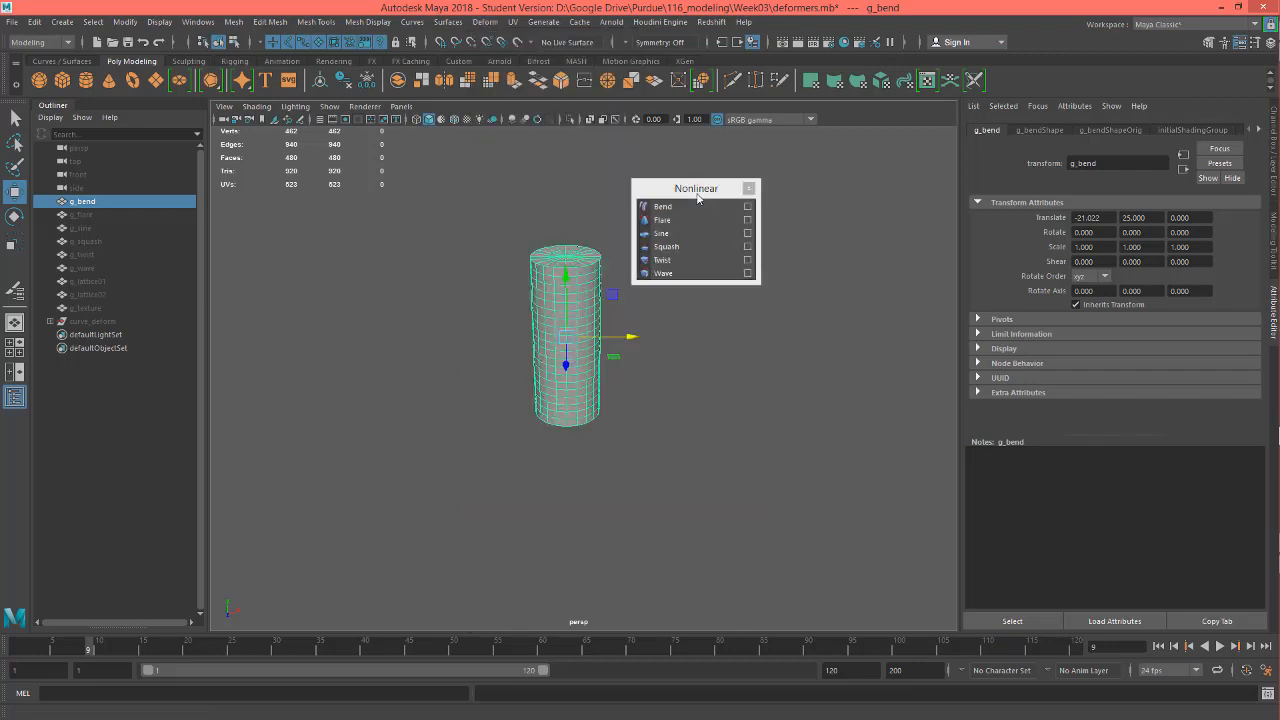
{"action": "left_click_drag", "start_coordinate": [696, 188], "coordinate": [281, 210]}
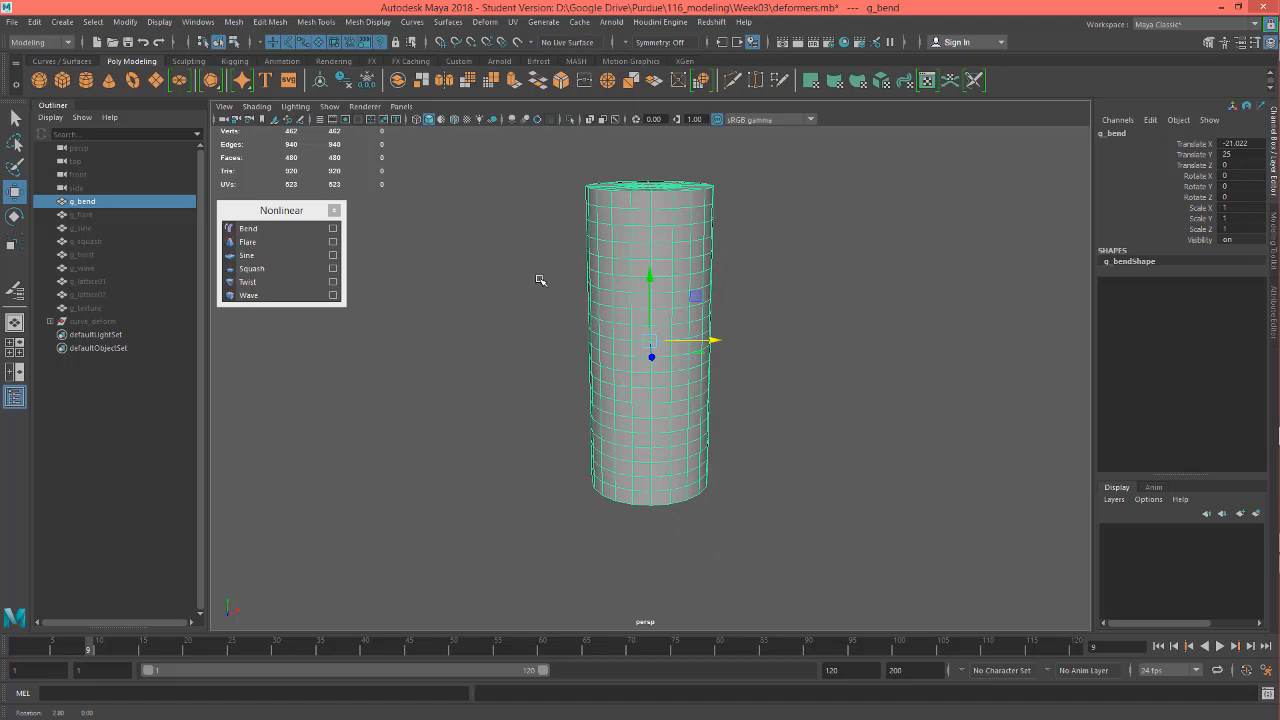
{"action": "mouse_move", "coordinate": [625, 193]}
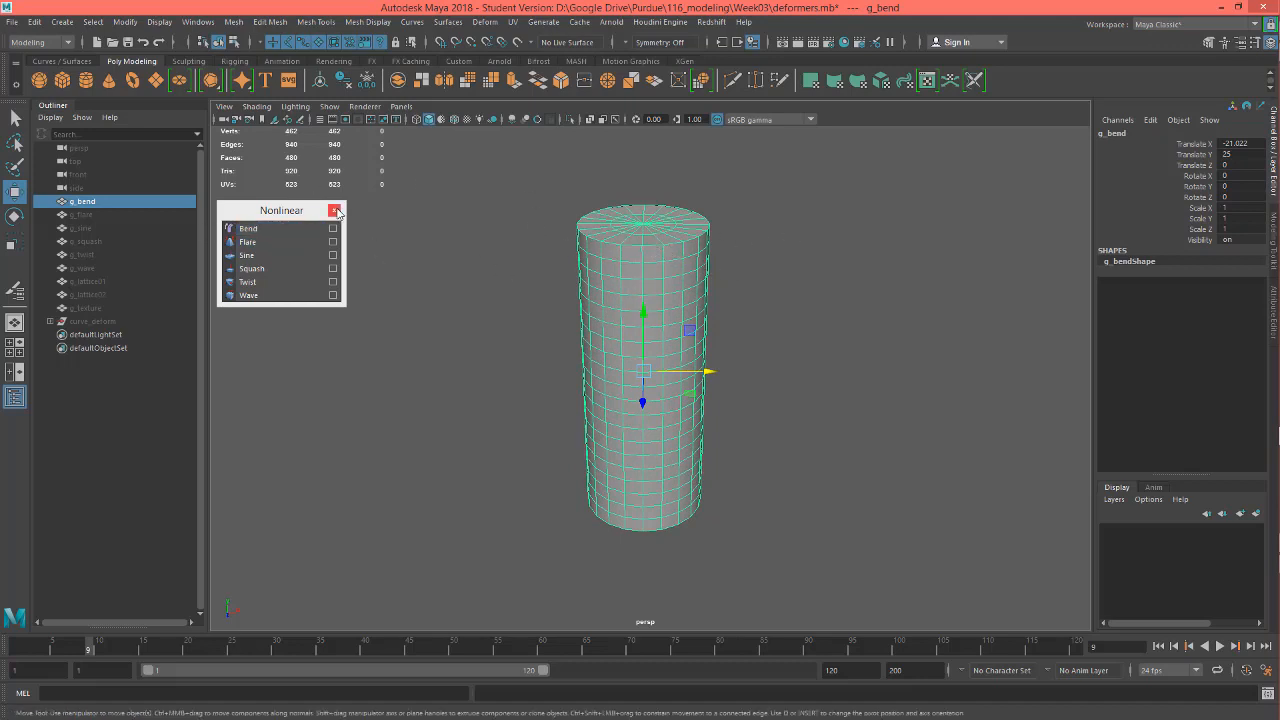
Step: Apply a Bend deformer to the g_bend cylinder, creating bend1Handle
{"action": "left_click", "coordinate": [484, 22]}
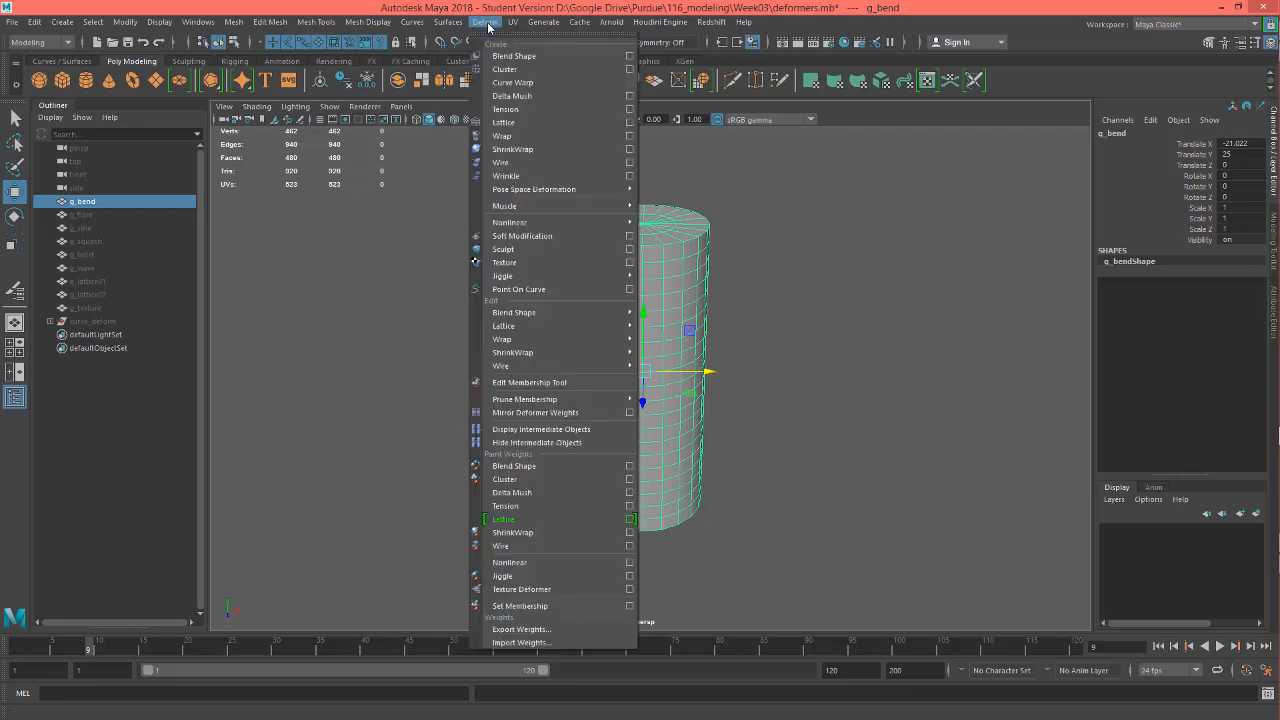
{"action": "mouse_move", "coordinate": [504, 206]}
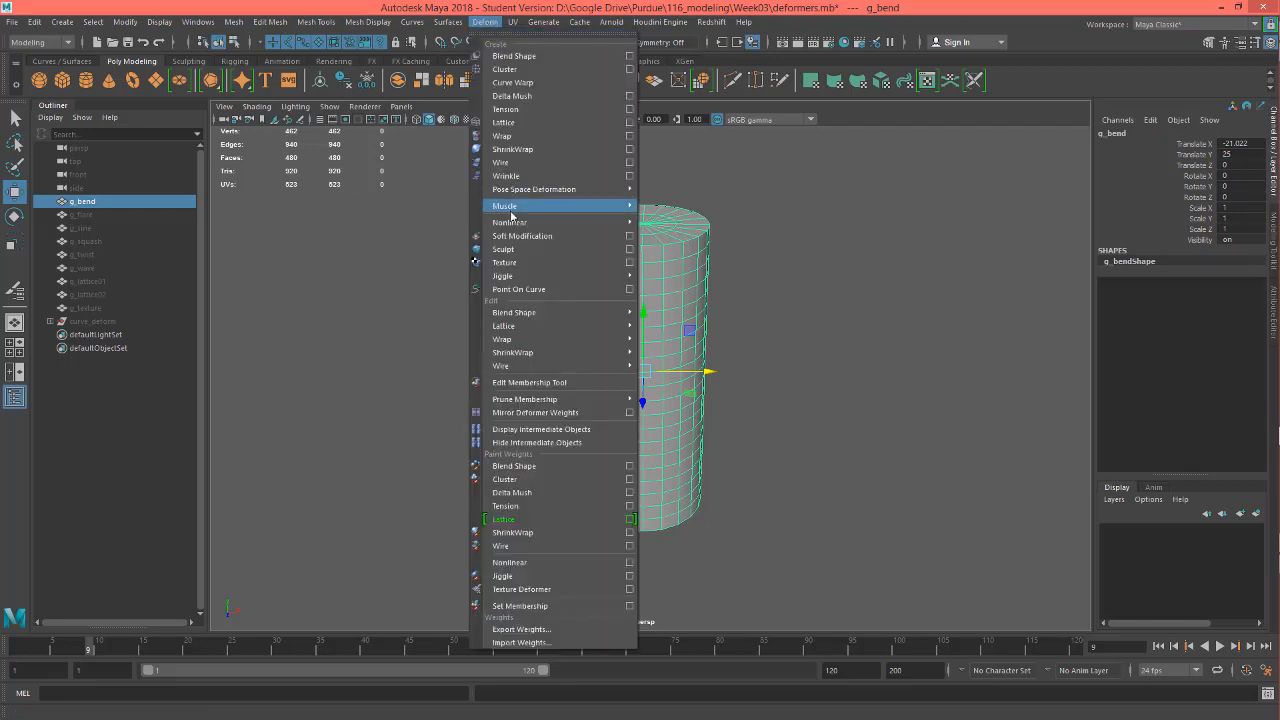
{"action": "mouse_move", "coordinate": [510, 222]}
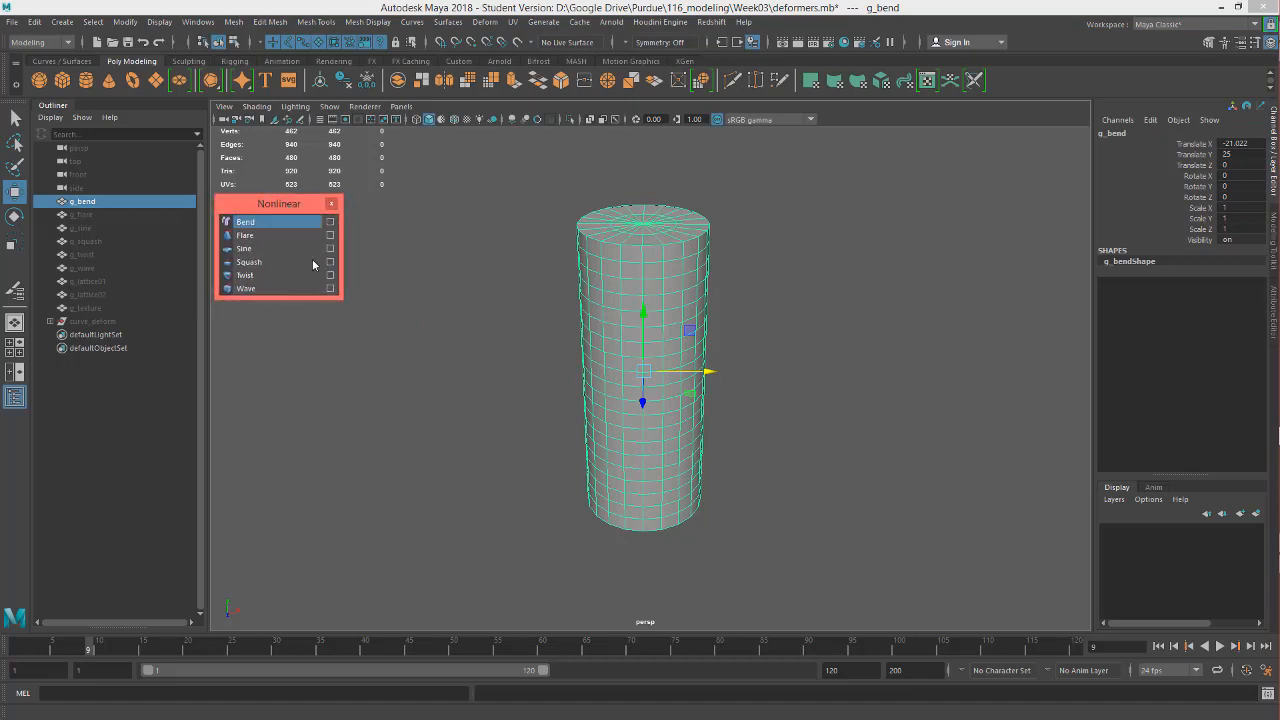
{"action": "left_click", "coordinate": [245, 221]}
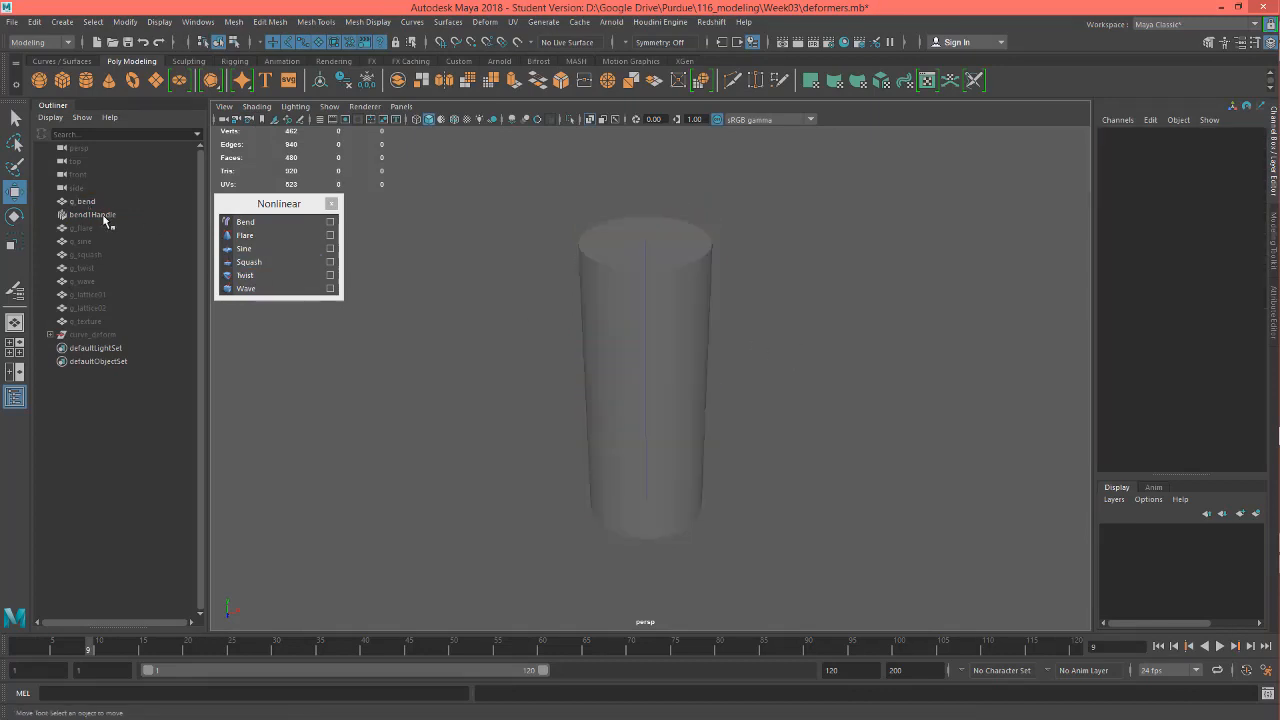
{"action": "left_click", "coordinate": [92, 214]}
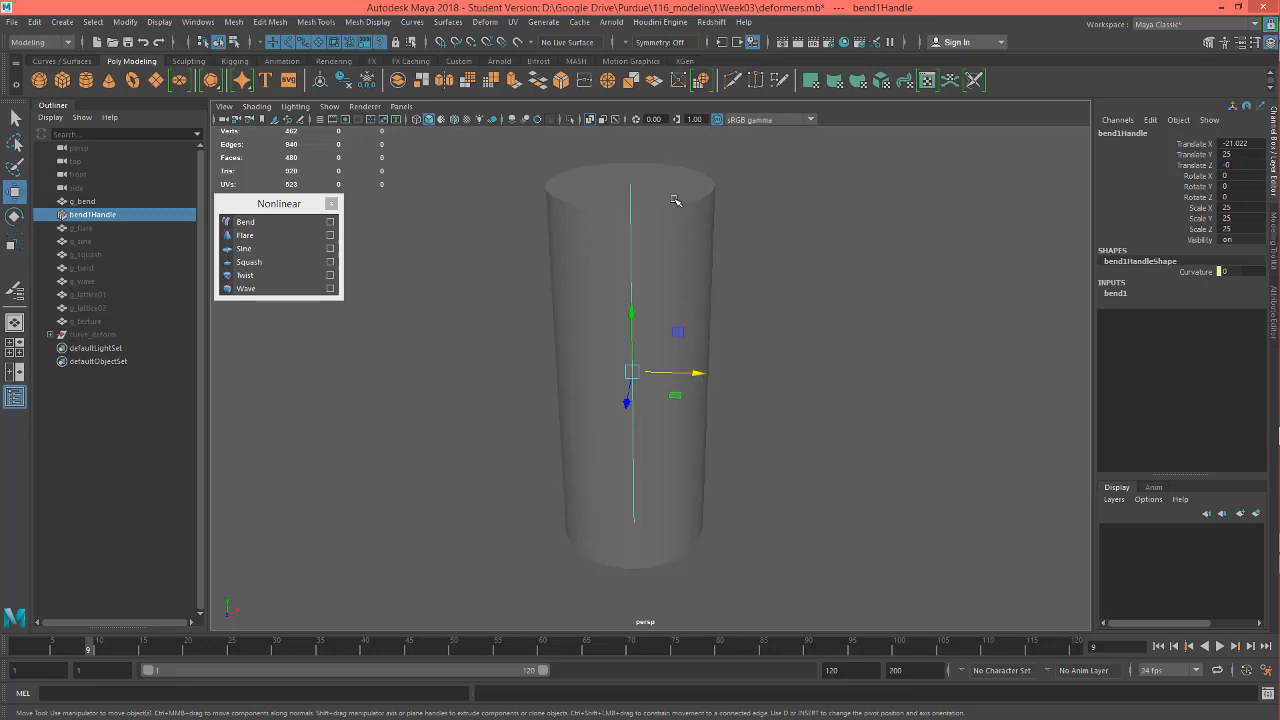
{"action": "left_click", "coordinate": [83, 201]}
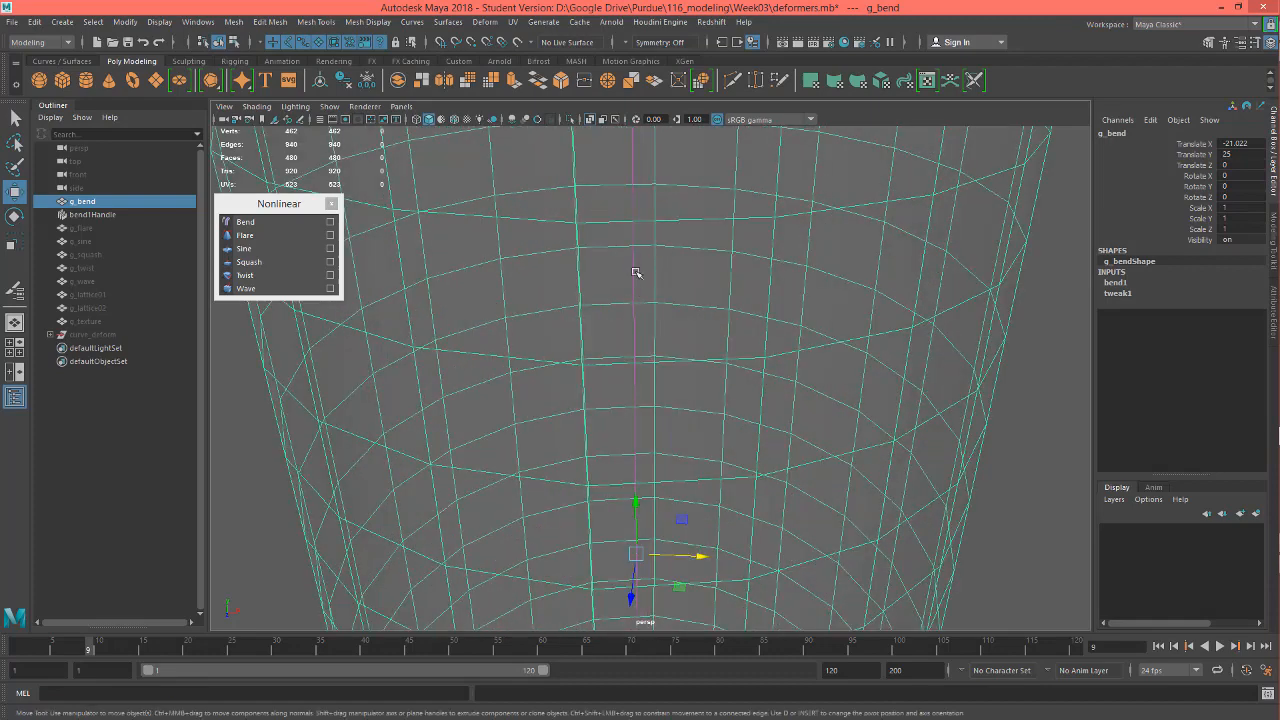
{"action": "mouse_move", "coordinate": [636, 275]}
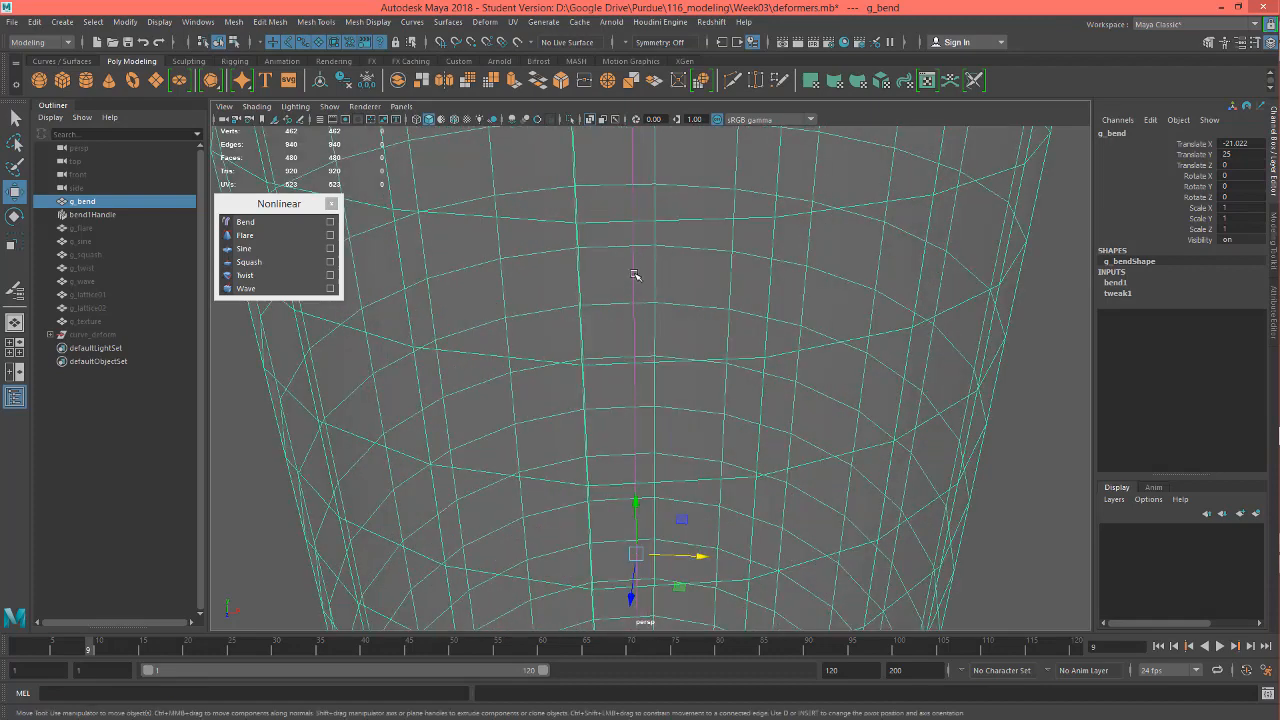
{"action": "mouse_move", "coordinate": [639, 271]}
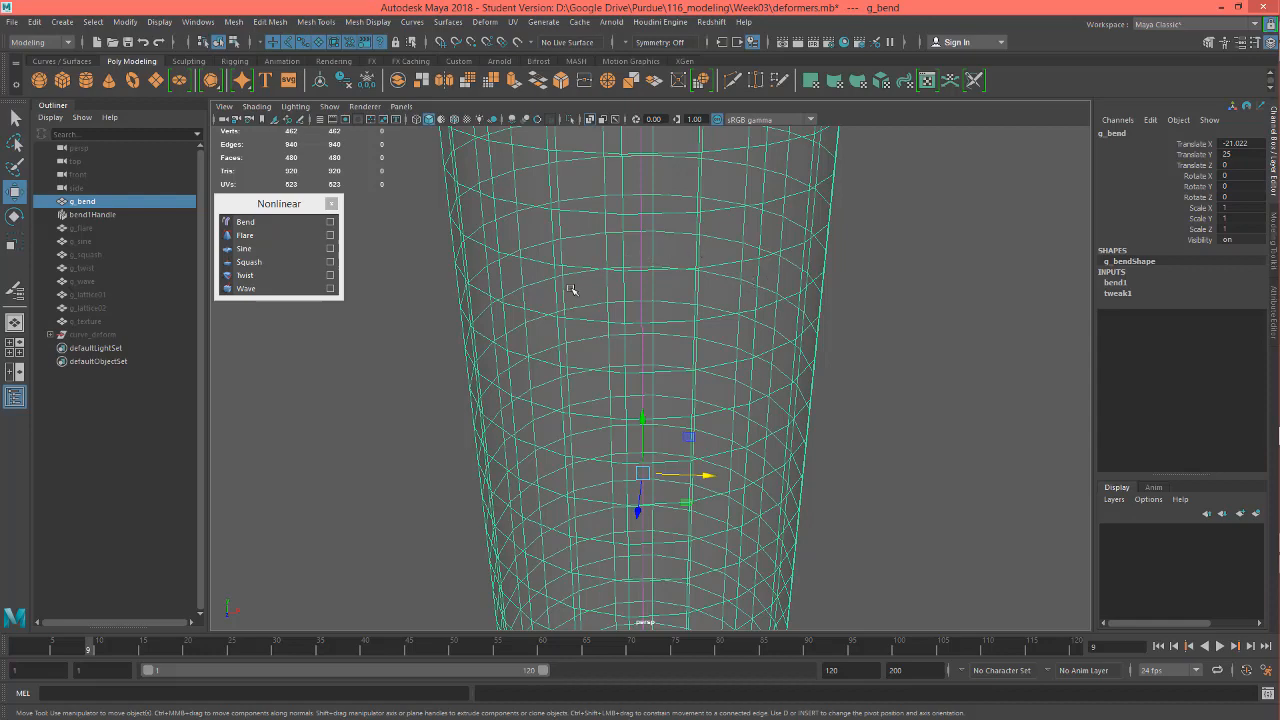
{"action": "mouse_move", "coordinate": [496, 247]}
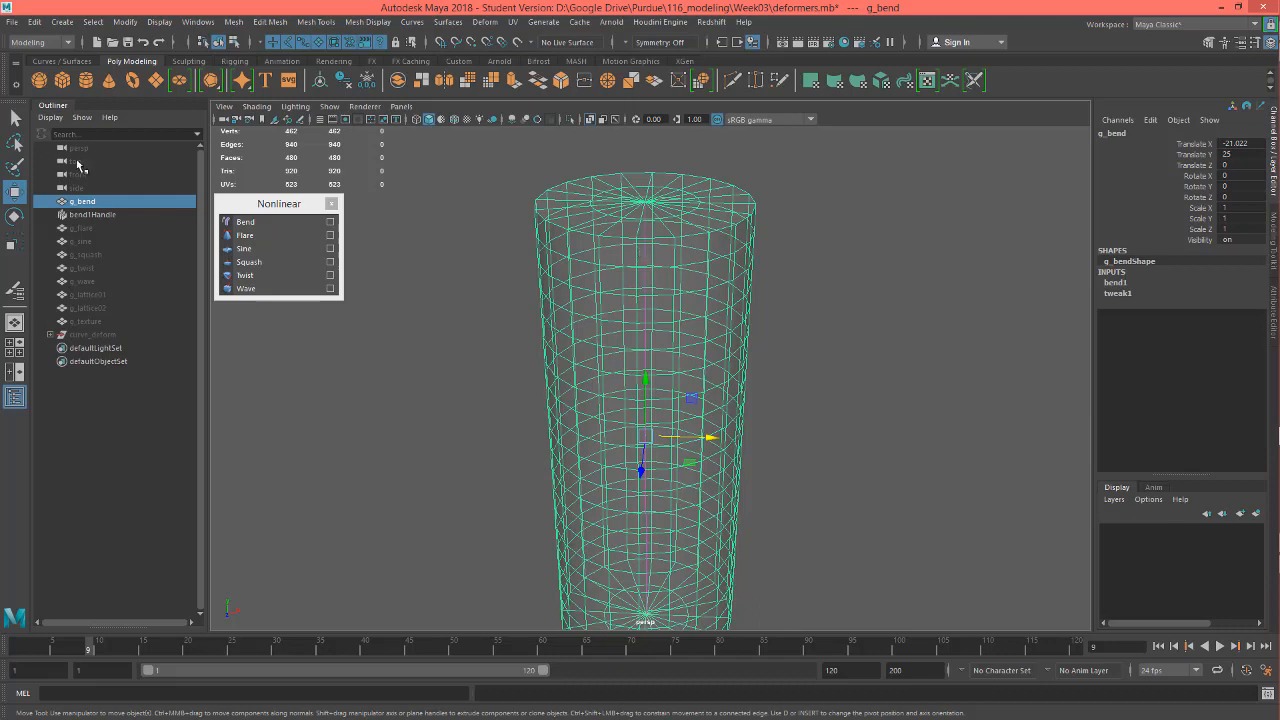
{"action": "left_click", "coordinate": [92, 214]}
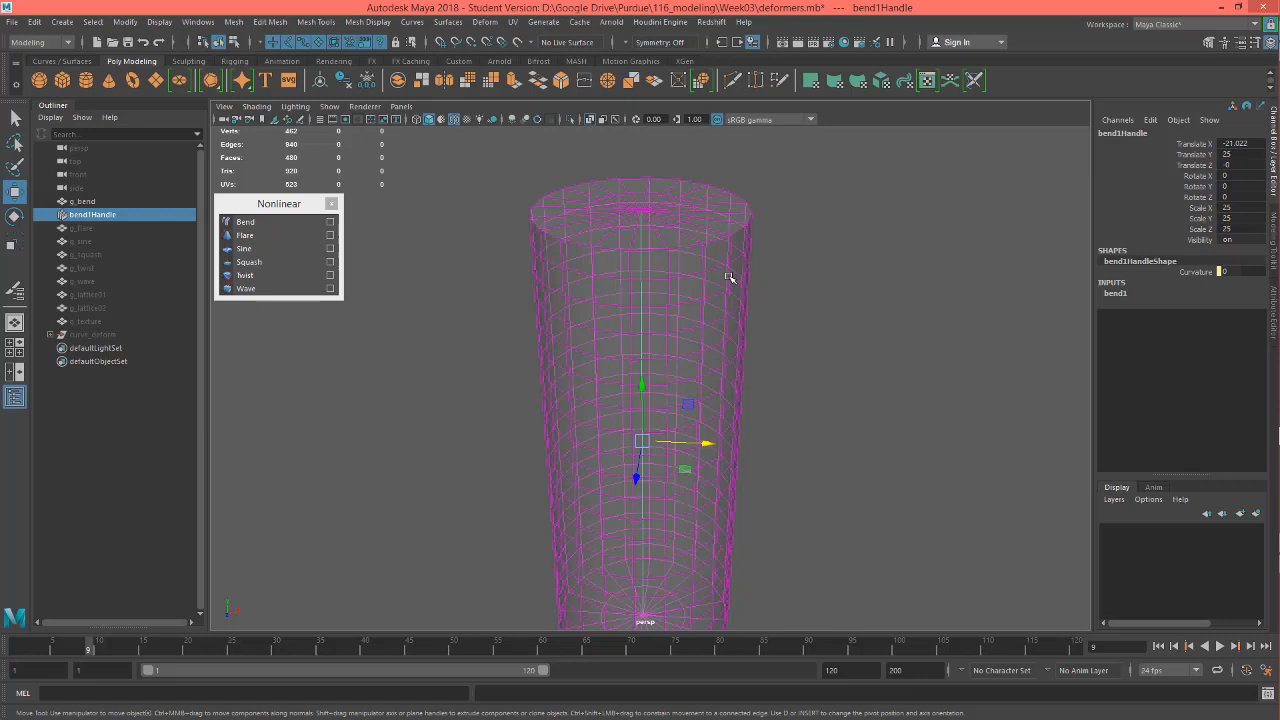
{"action": "mouse_move", "coordinate": [880, 333]}
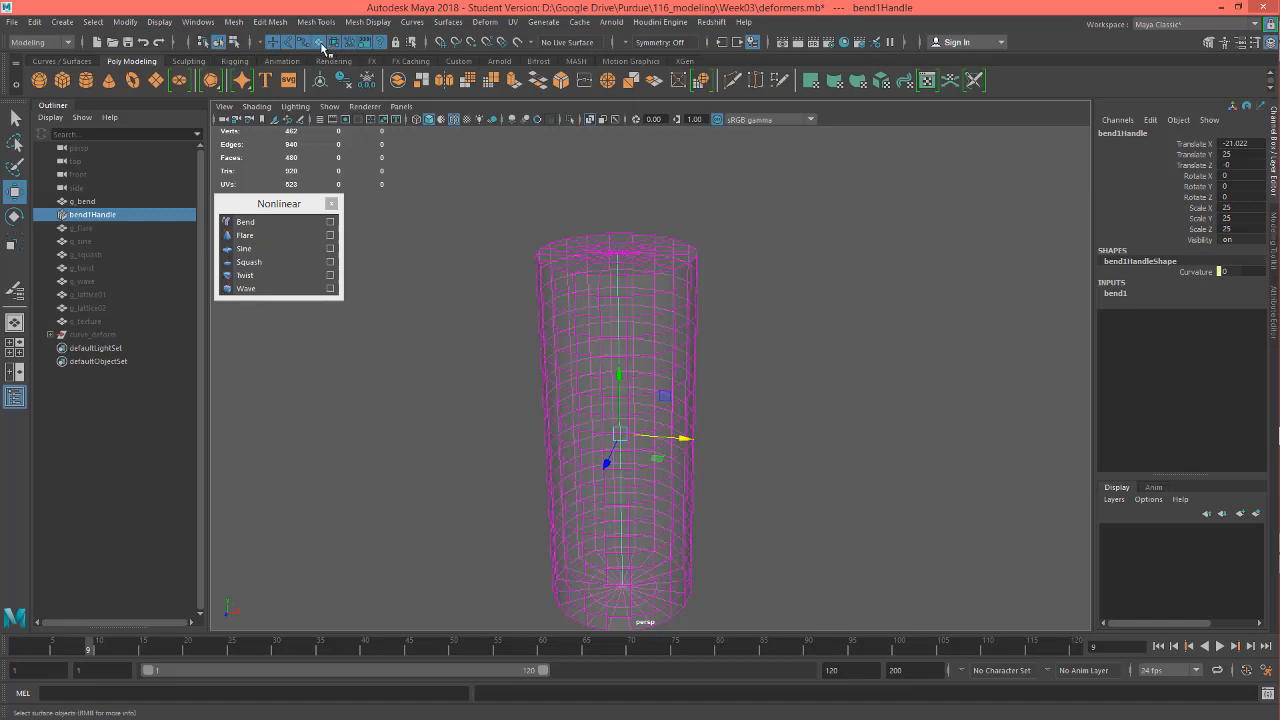
{"action": "mouse_move", "coordinate": [322, 48]}
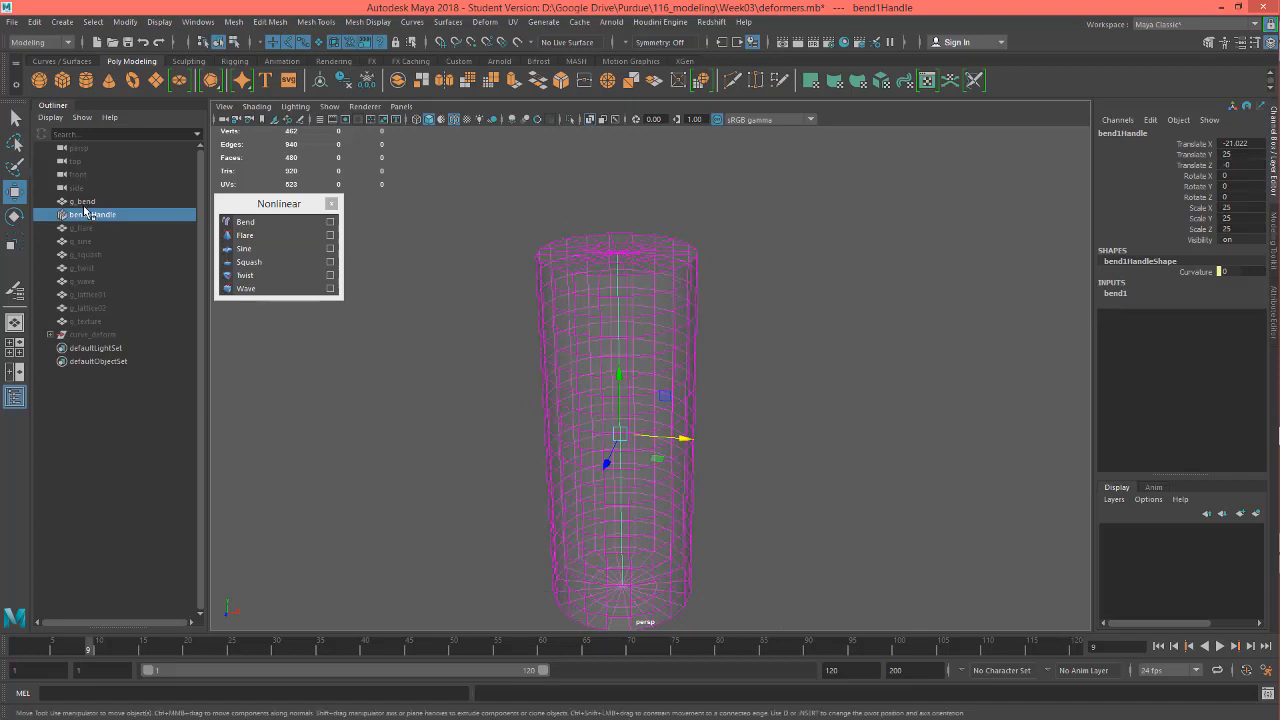
{"action": "left_click", "coordinate": [83, 201]}
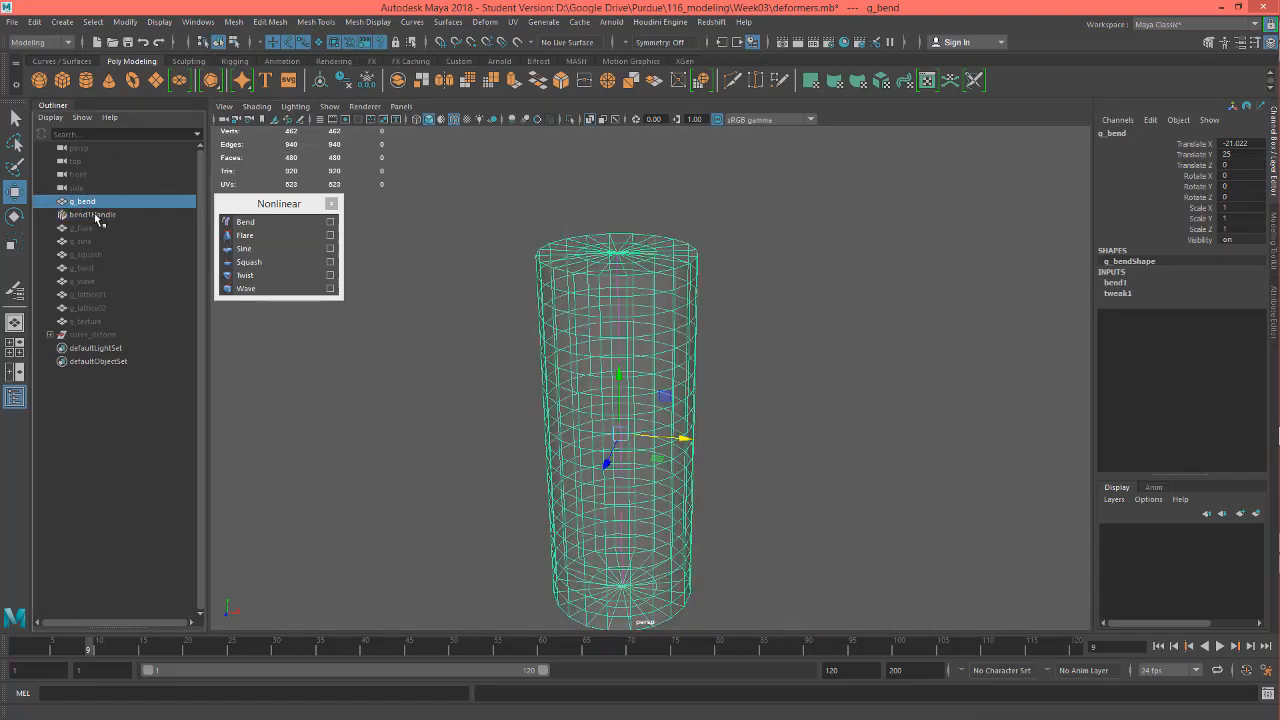
{"action": "left_click", "coordinate": [92, 214]}
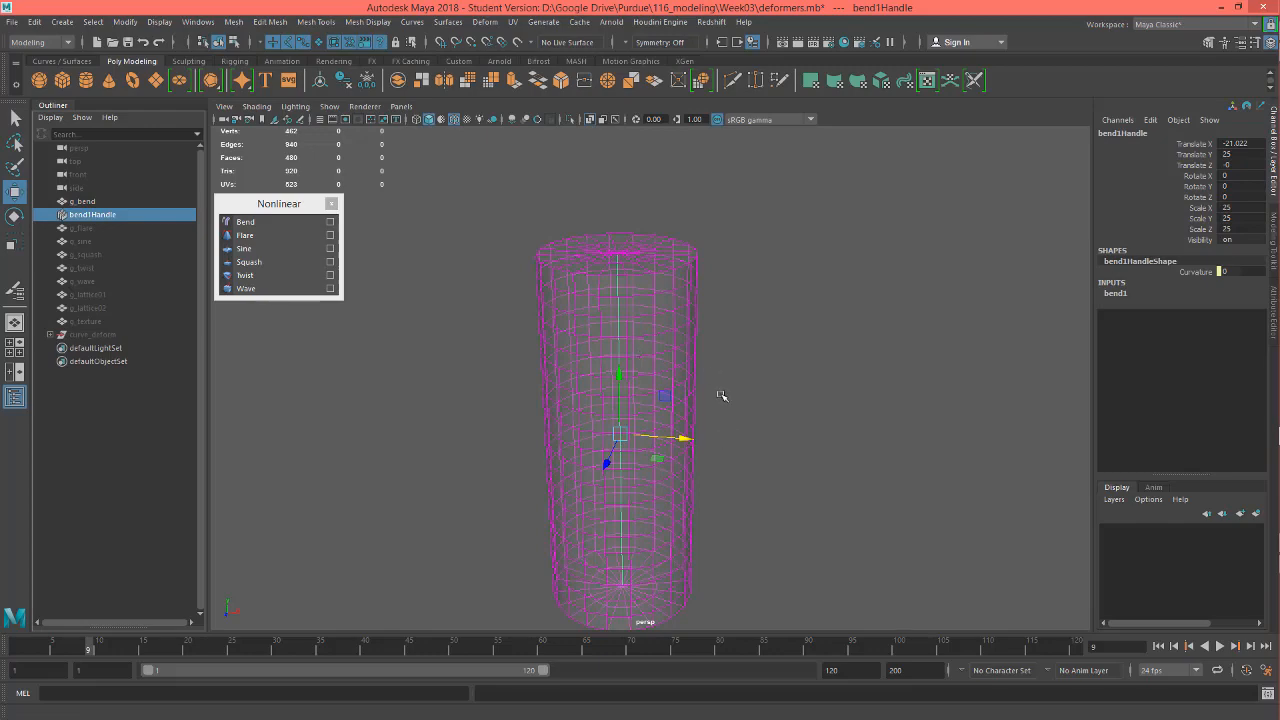
{"action": "left_click_drag", "start_coordinate": [723, 396], "coordinate": [812, 406]}
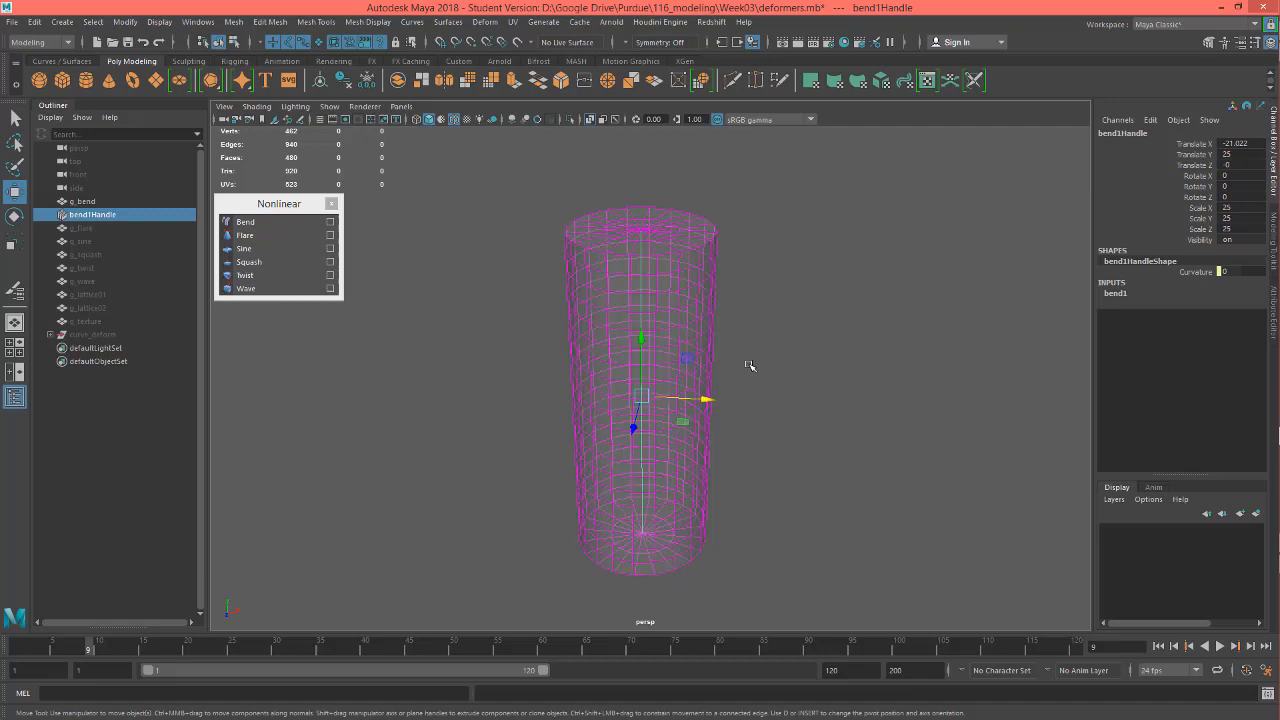
{"action": "mouse_move", "coordinate": [928, 318]}
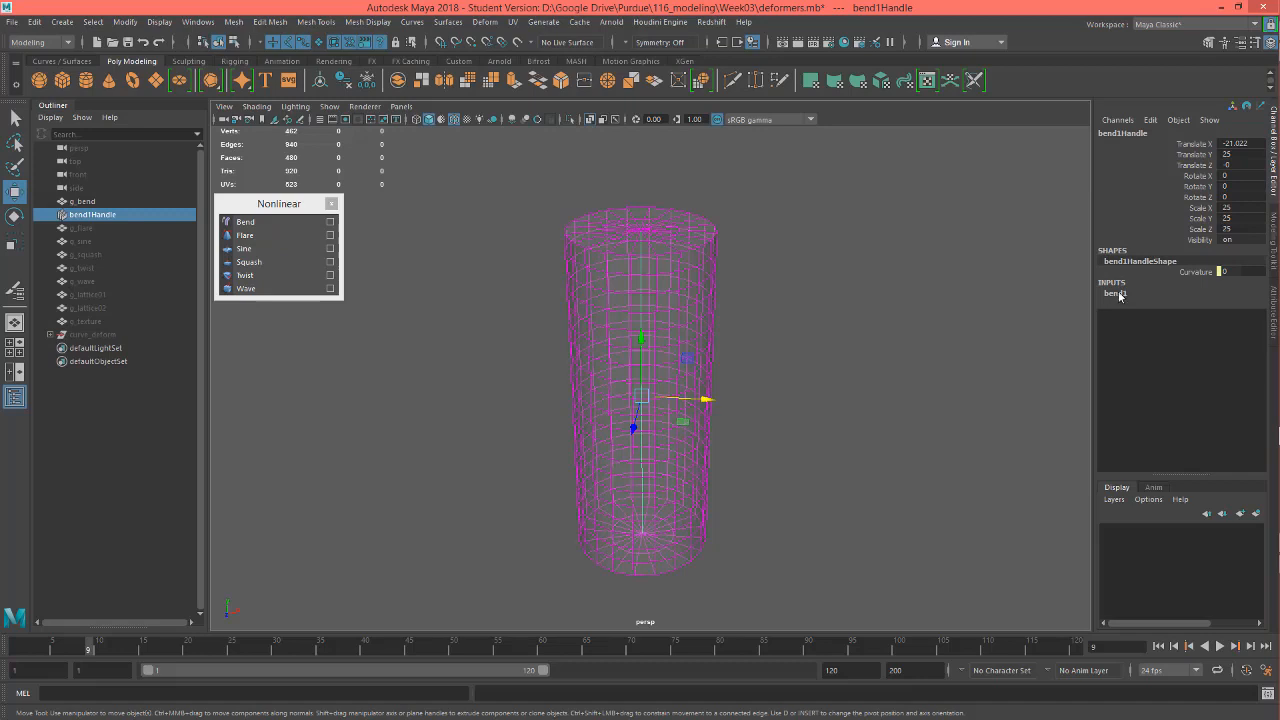
Step: Raise bend1 Curvature to 180 so g_bend curls into a closed ring
{"action": "left_click", "coordinate": [1115, 293]}
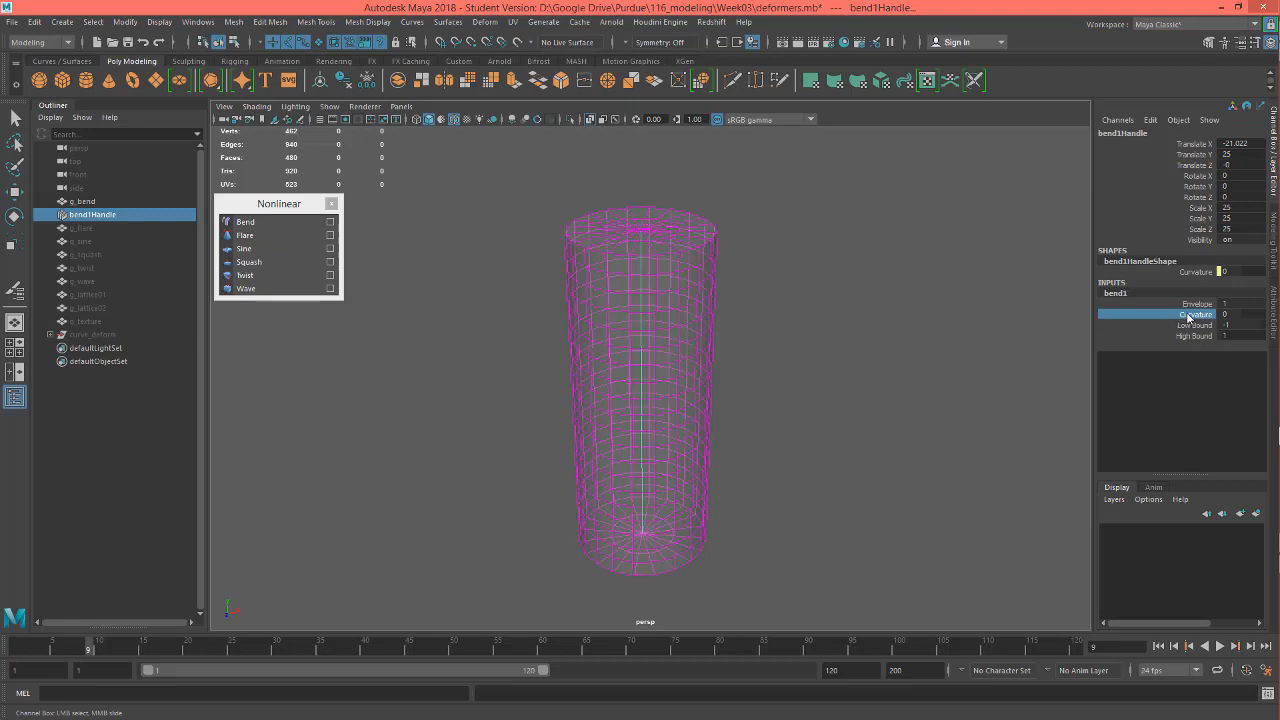
{"action": "mouse_move", "coordinate": [1192, 318]}
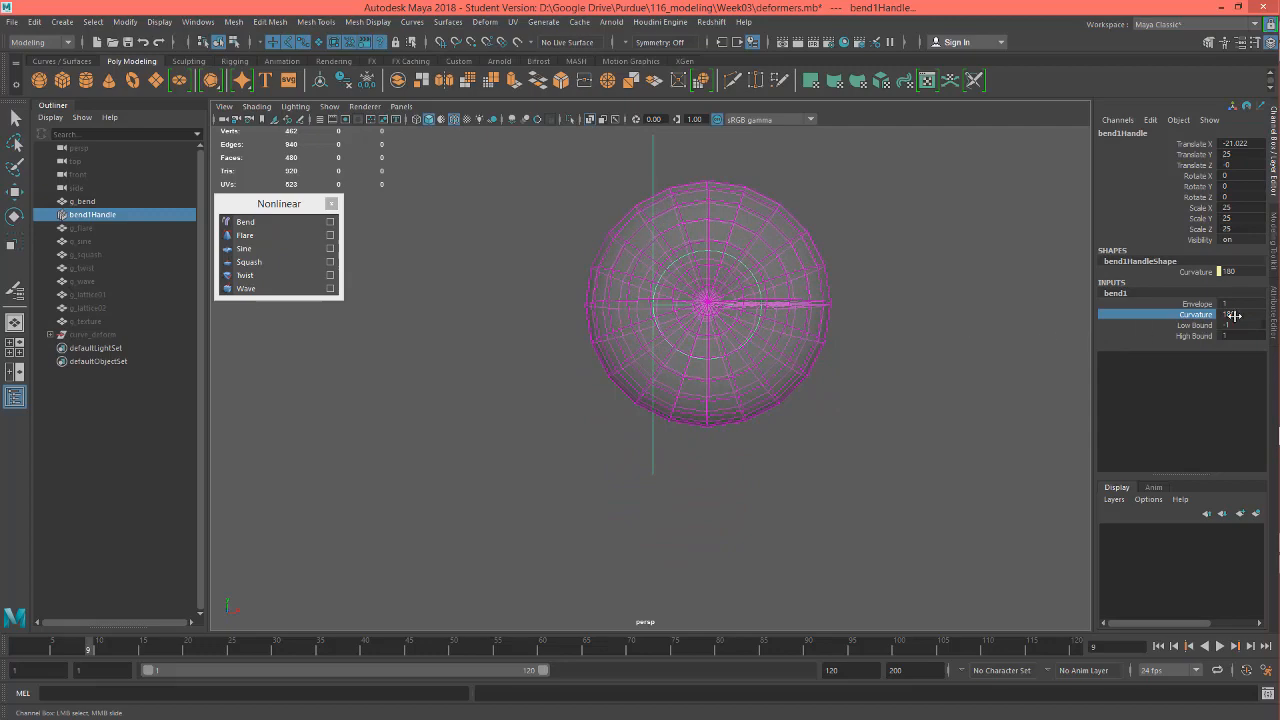
{"action": "left_click_drag", "start_coordinate": [1235, 315], "coordinate": [1160, 315]}
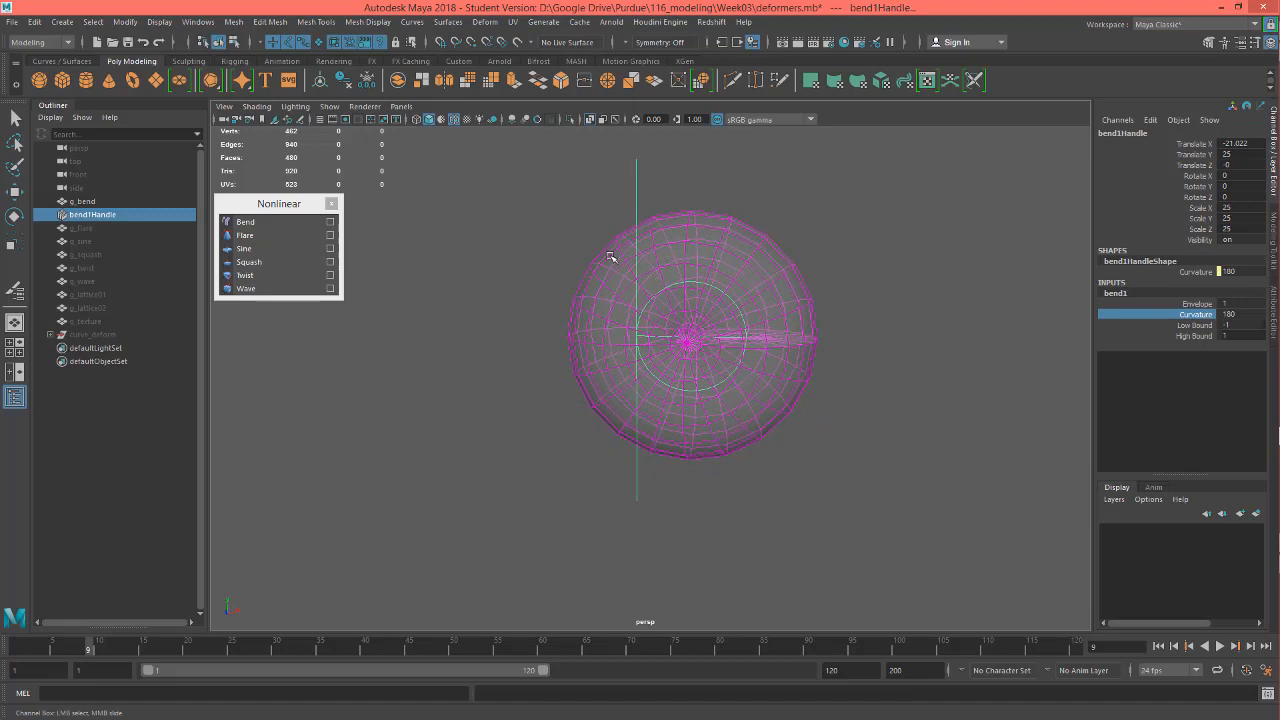
{"action": "left_click_drag", "start_coordinate": [610, 255], "coordinate": [862, 310]}
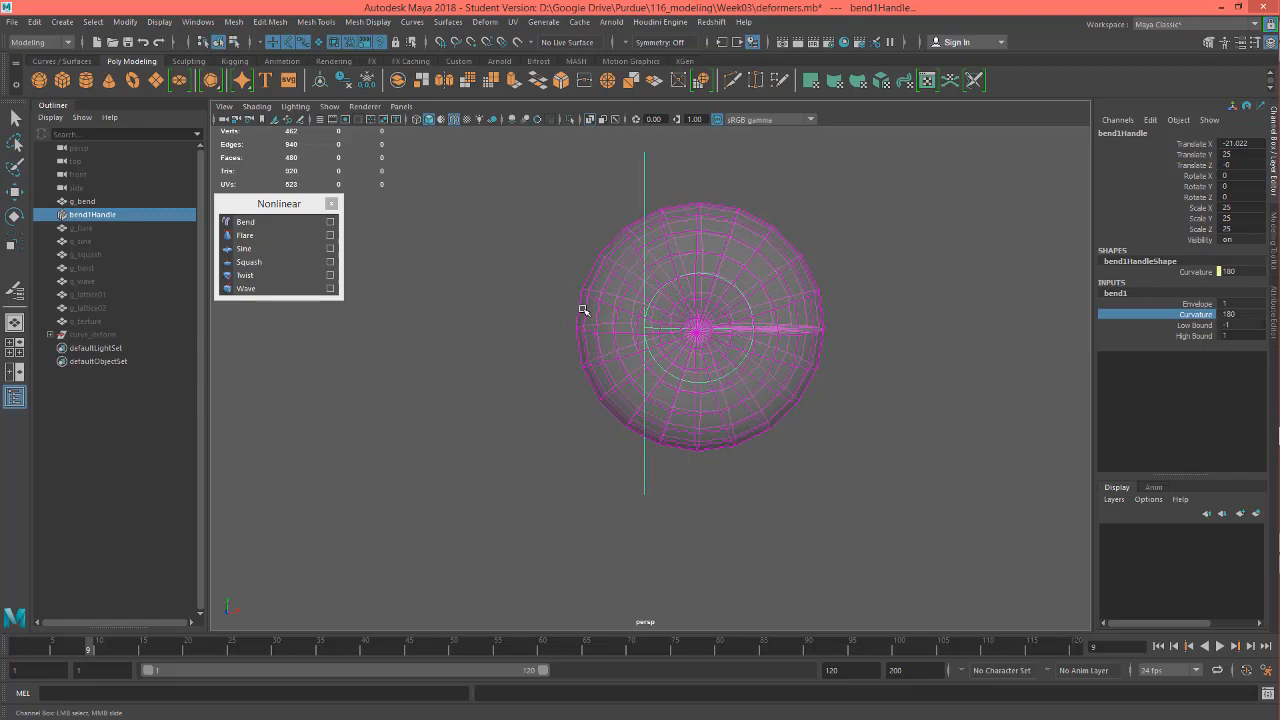
{"action": "mouse_move", "coordinate": [614, 363]}
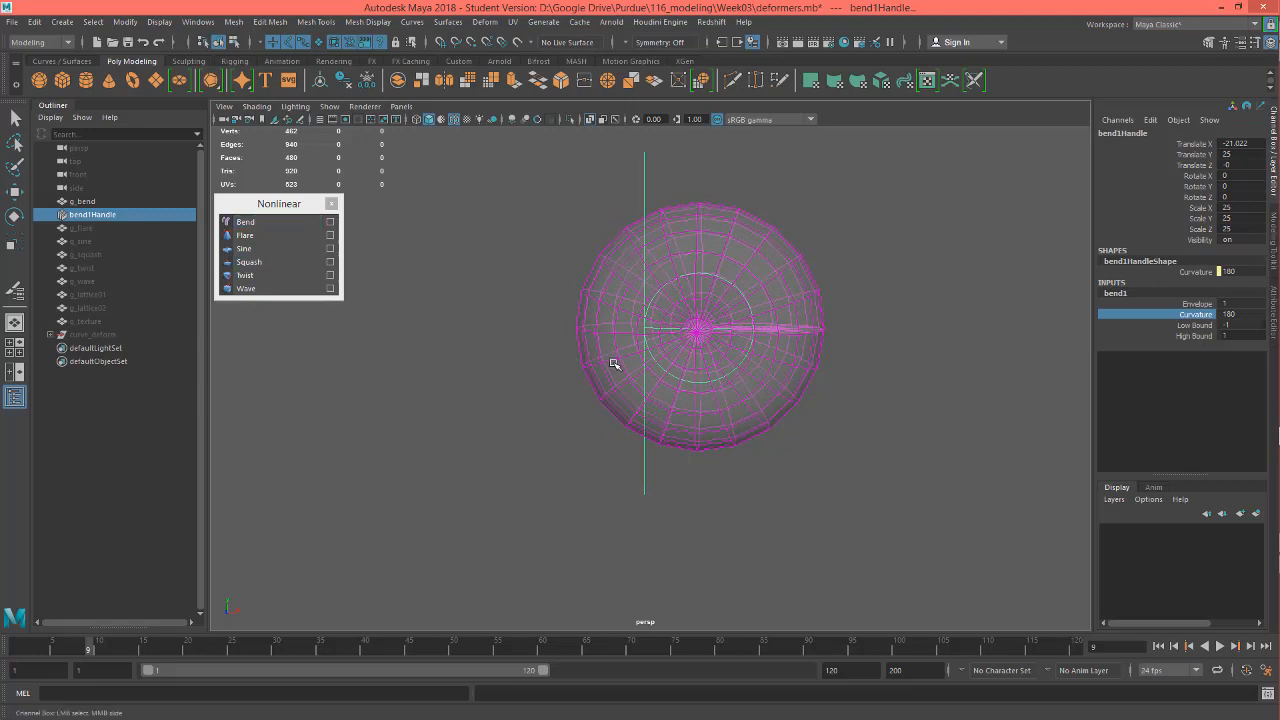
{"action": "mouse_move", "coordinate": [800, 390]}
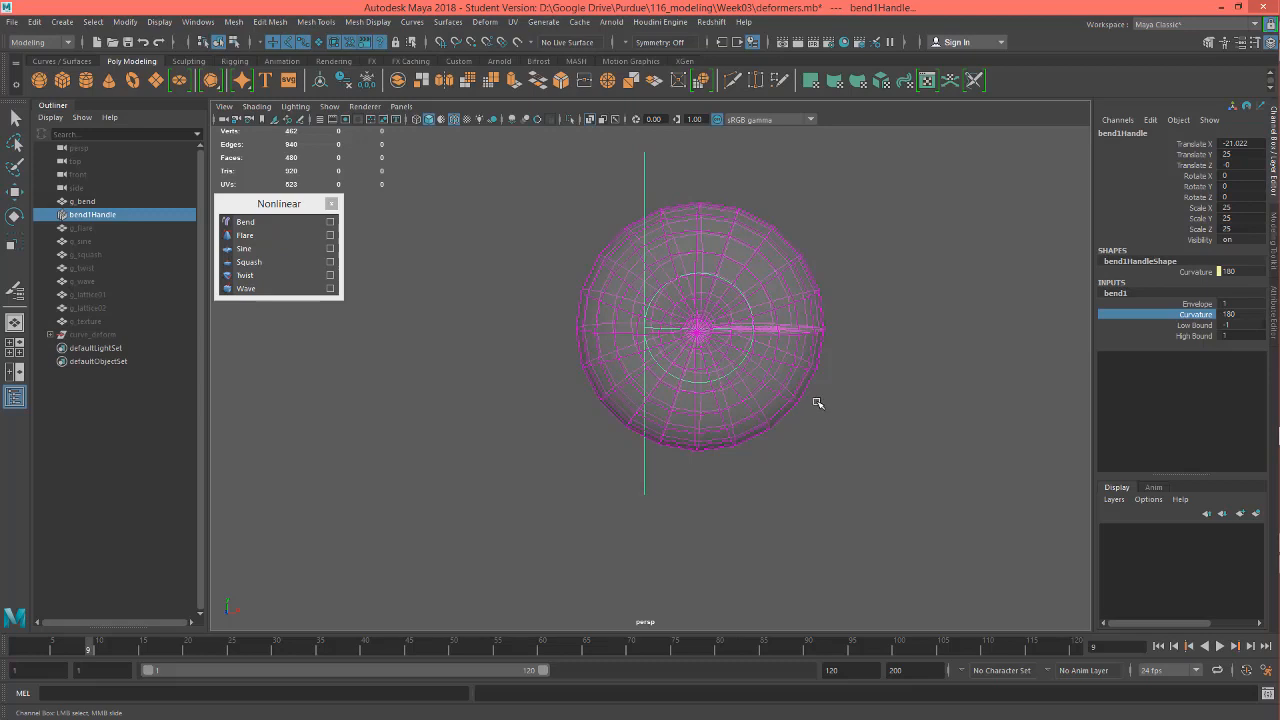
{"action": "mouse_move", "coordinate": [780, 400]}
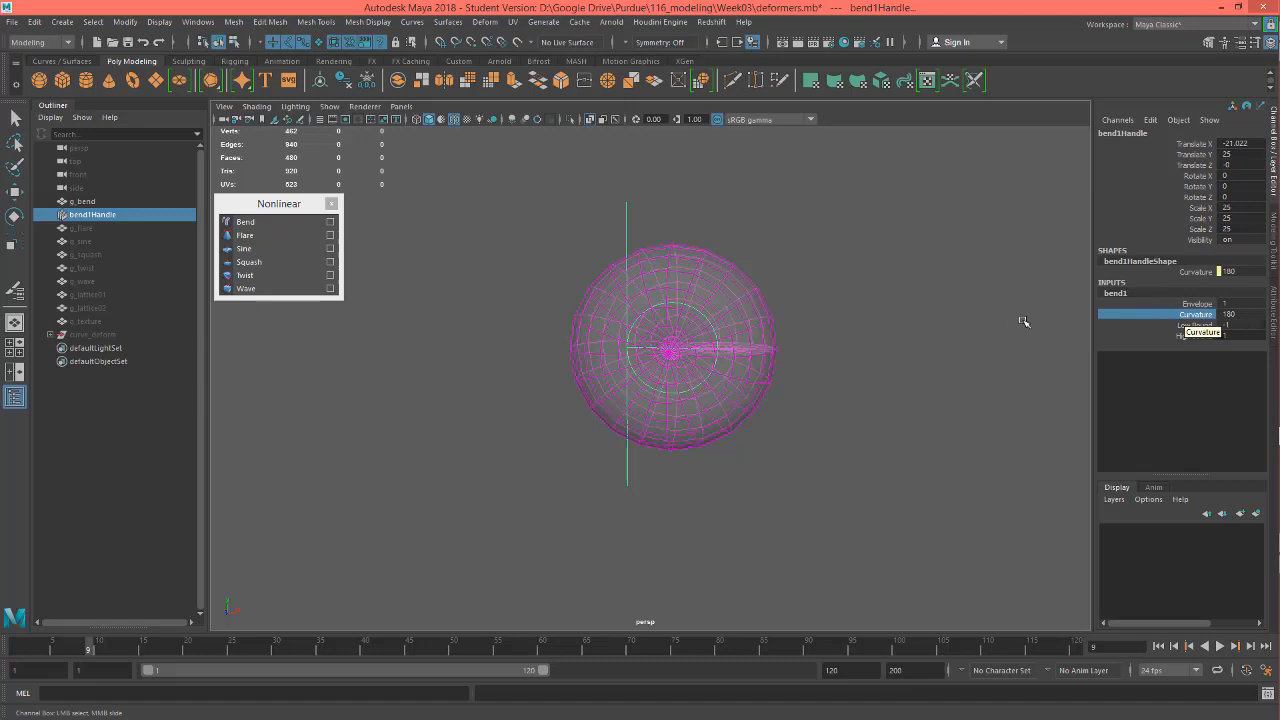
{"action": "mouse_move", "coordinate": [933, 323]}
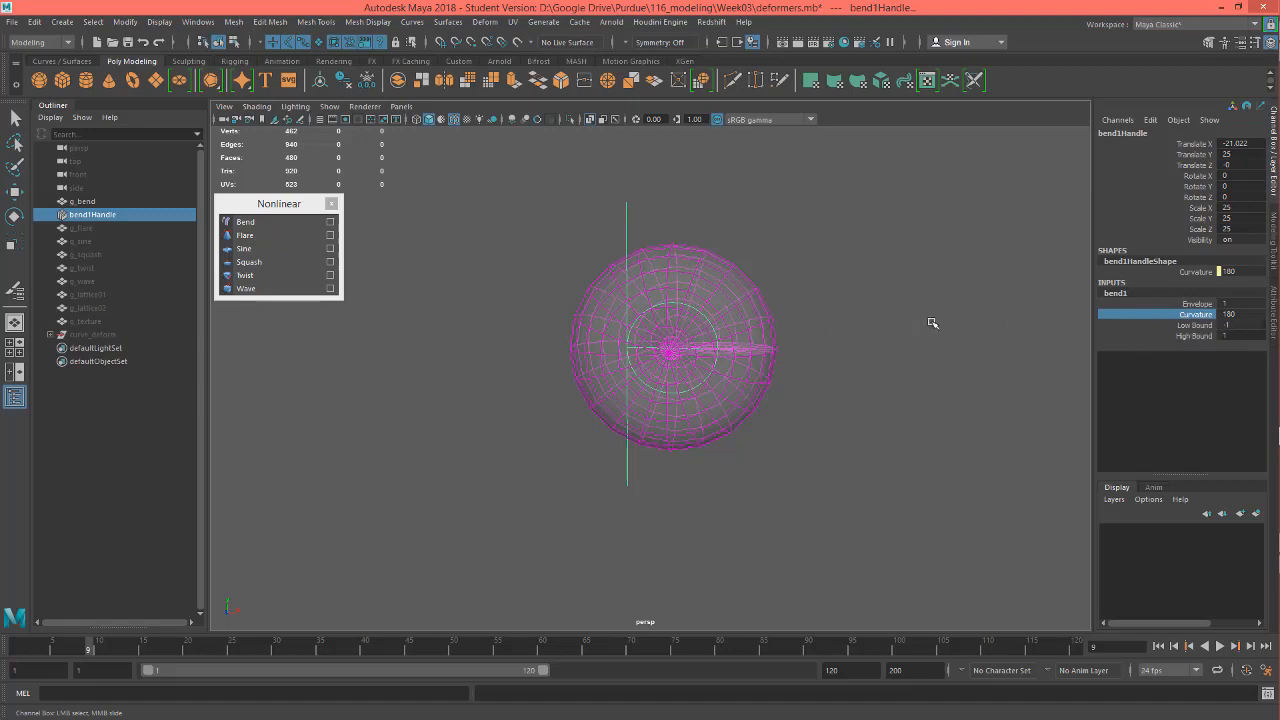
{"action": "mouse_move", "coordinate": [980, 330]}
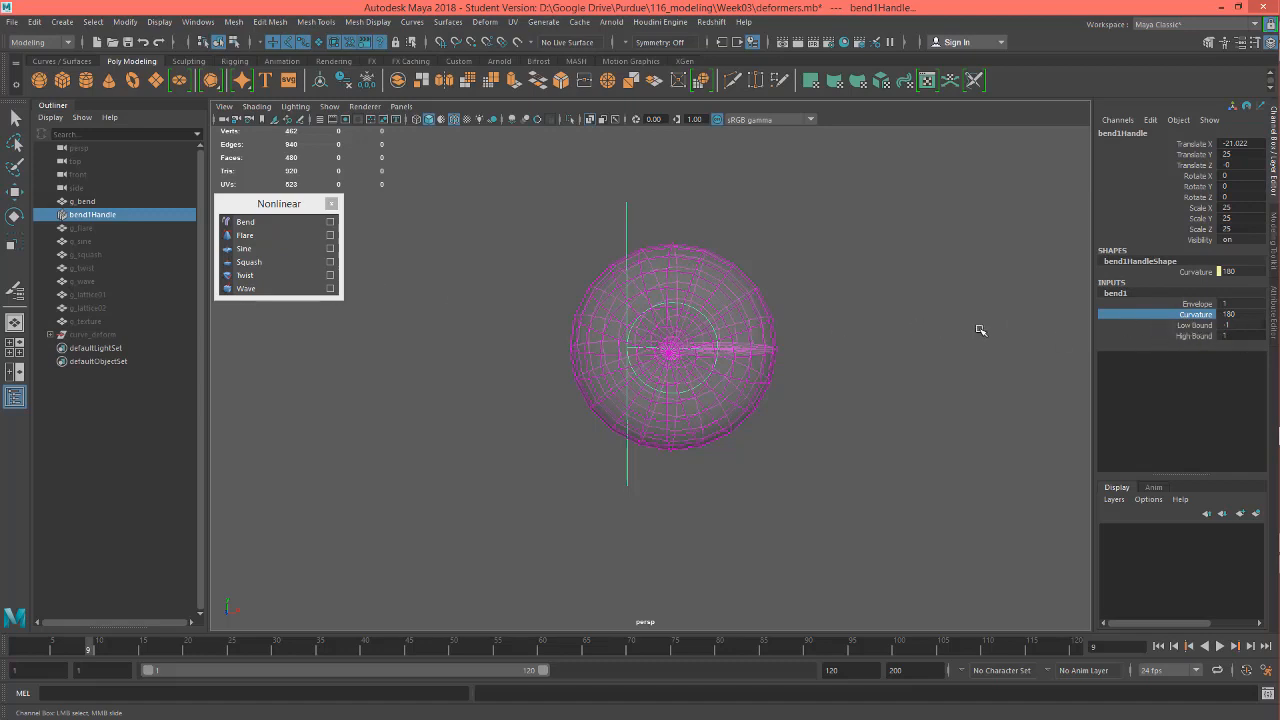
{"action": "mouse_move", "coordinate": [1196, 325]}
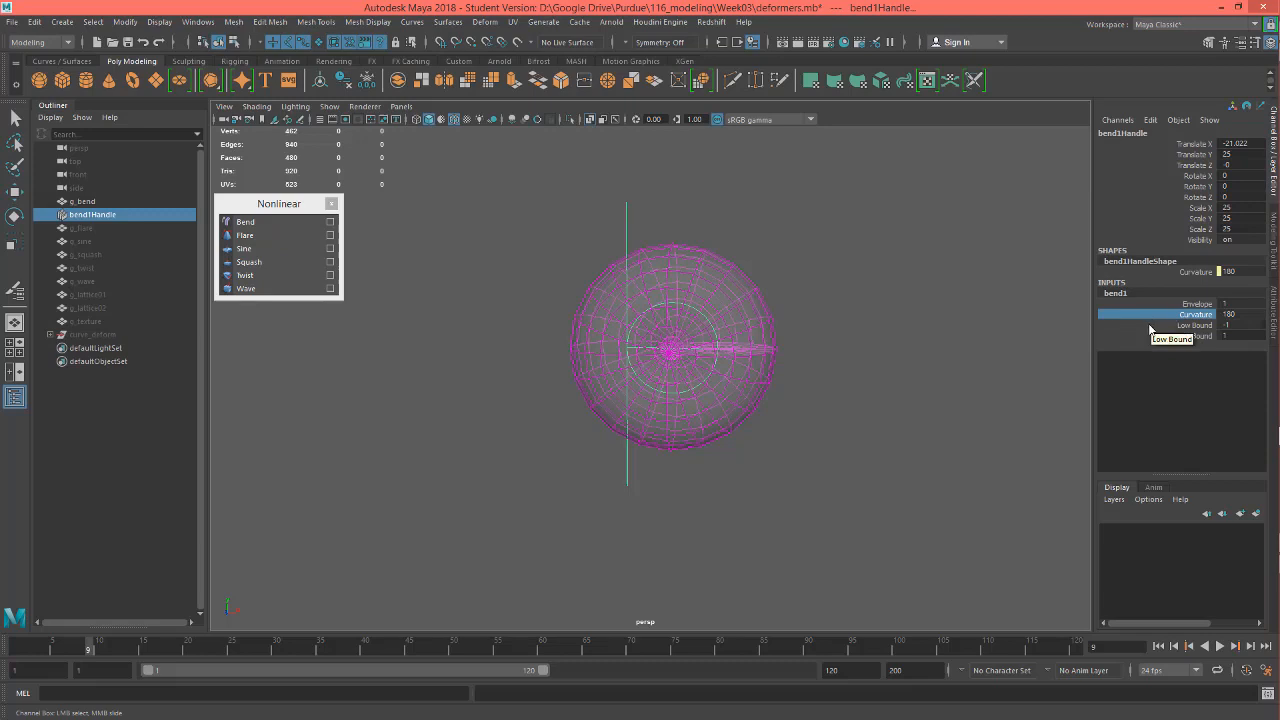
{"action": "mouse_move", "coordinate": [846, 340]}
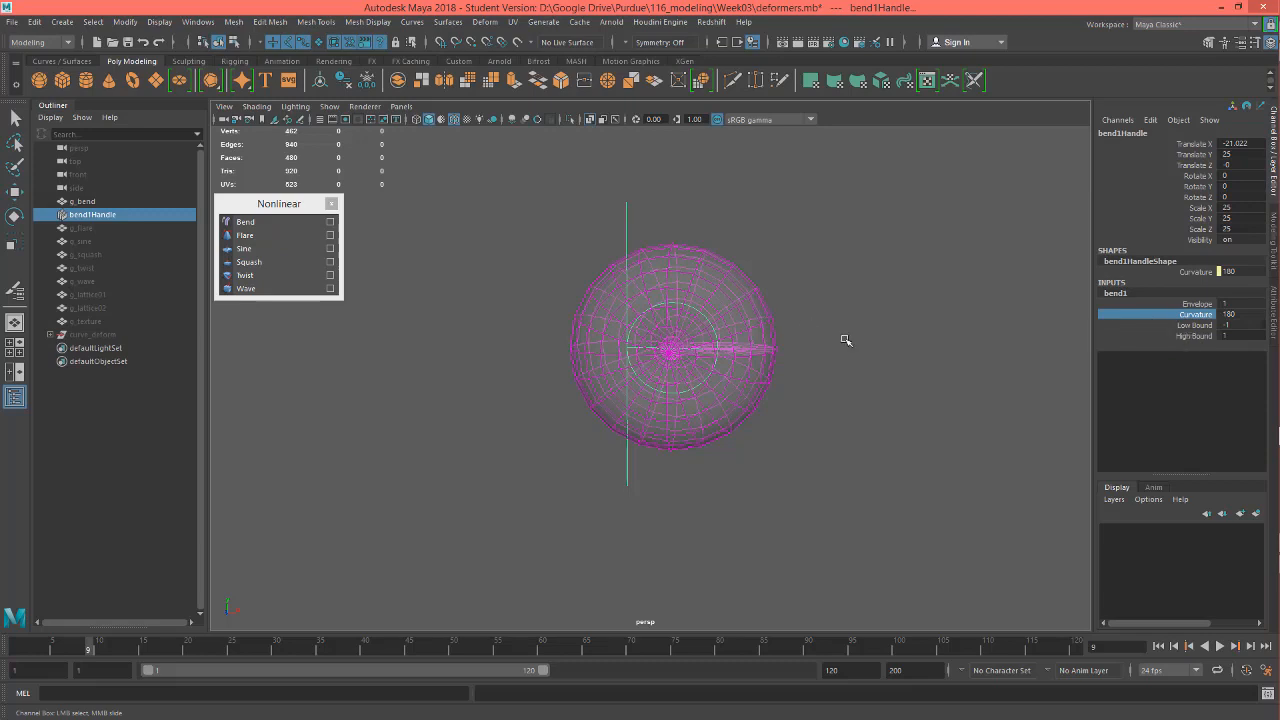
{"action": "mouse_move", "coordinate": [1197, 336]}
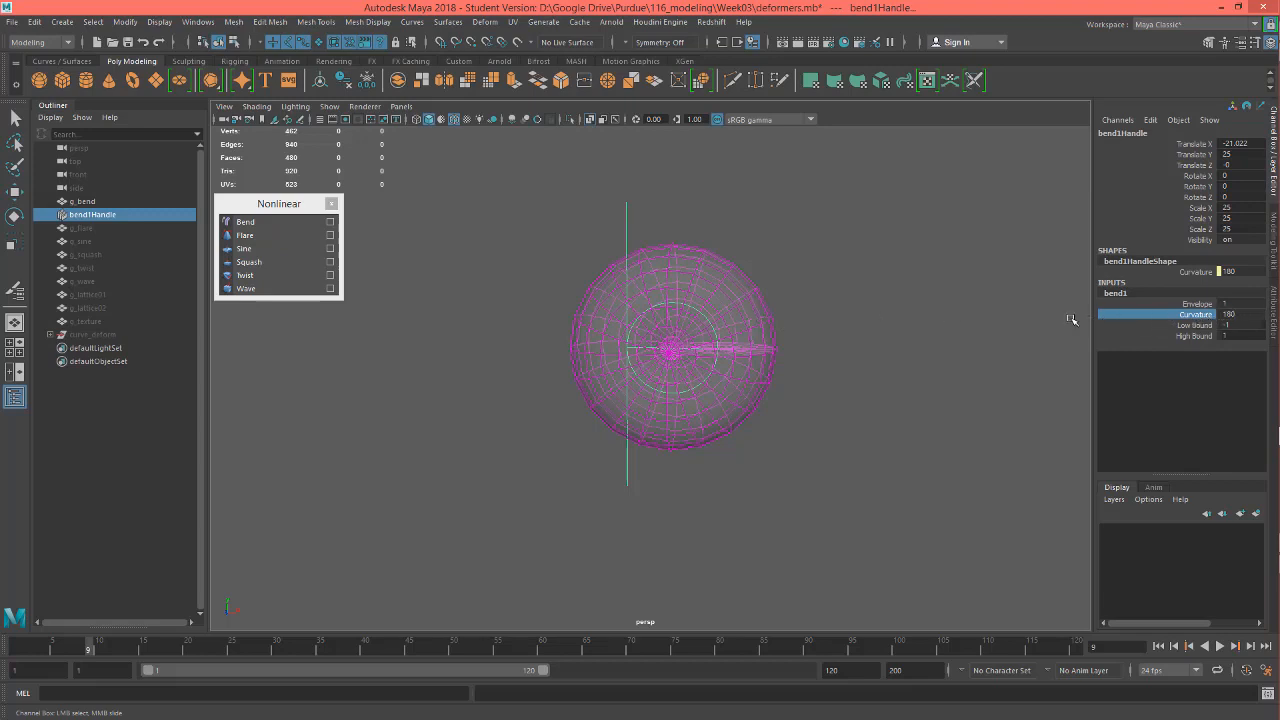
Step: Lower bend1 Curvature to 45 so g_bend forms a gentle arc
{"action": "left_click", "coordinate": [1180, 314]}
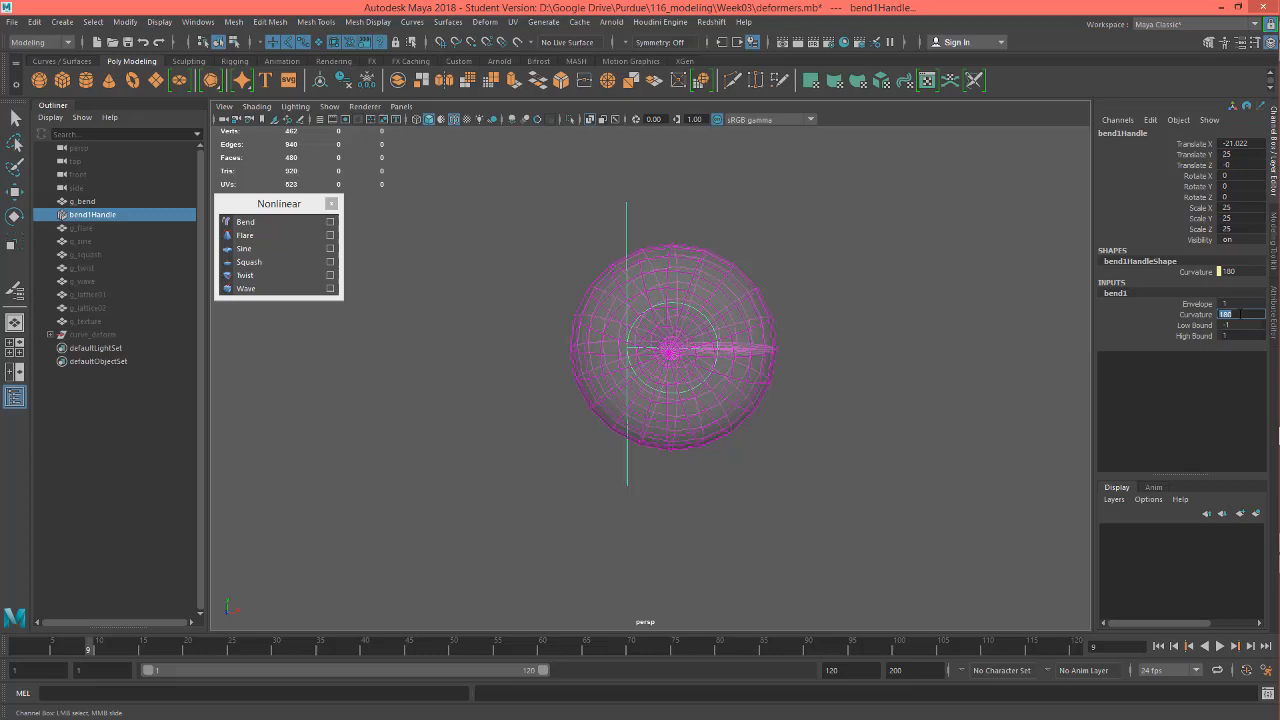
{"action": "type", "text": "45"}
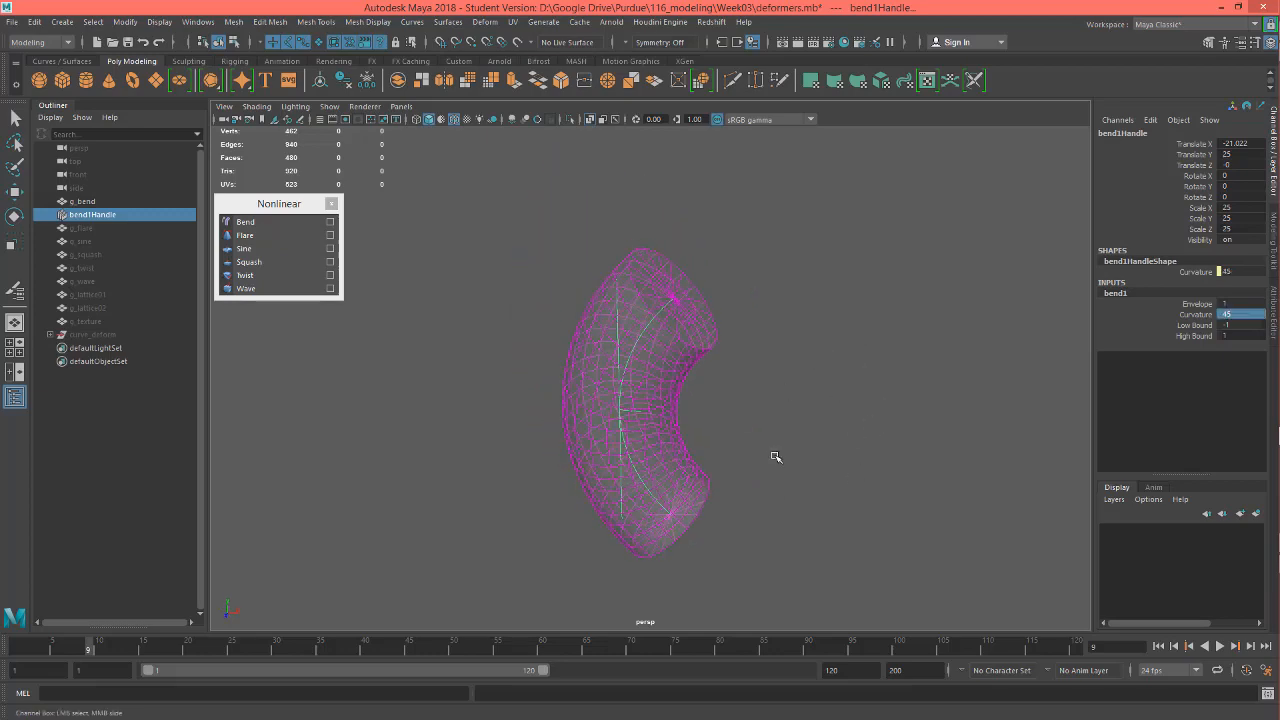
{"action": "left_click_drag", "start_coordinate": [776, 456], "coordinate": [793, 435]}
{"action": "type", "text": "90"}
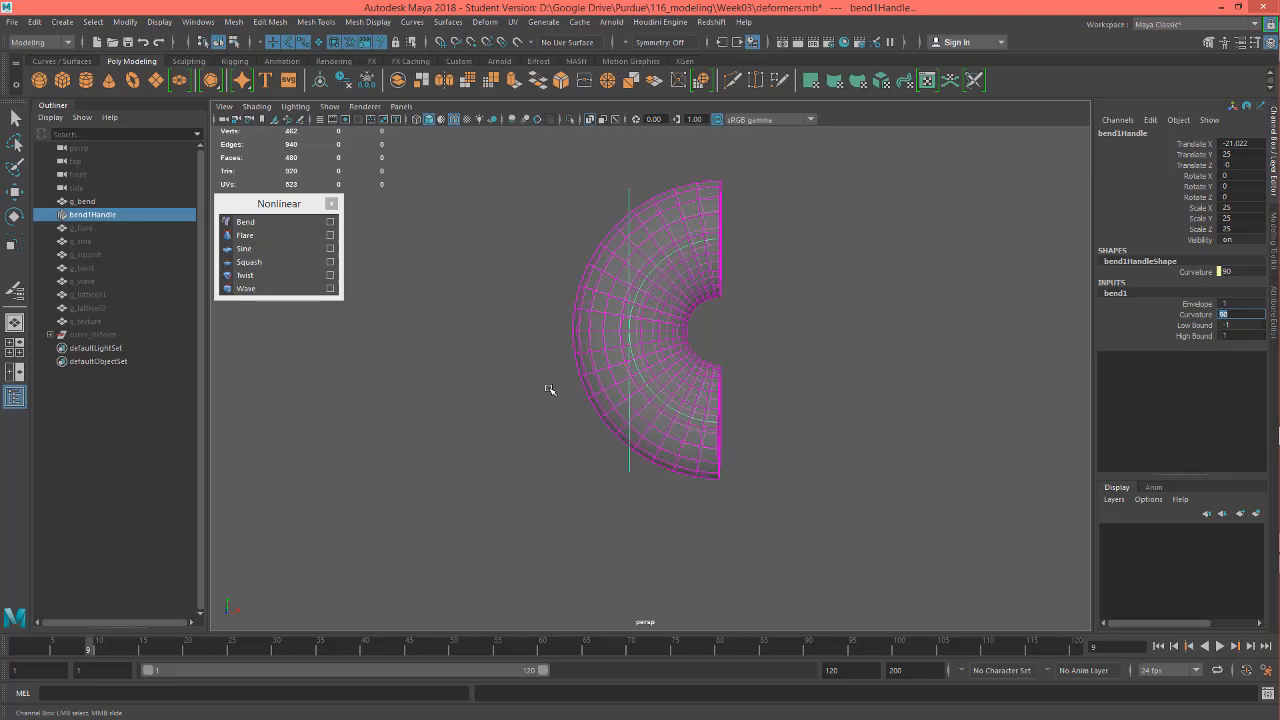
{"action": "mouse_move", "coordinate": [743, 426]}
{"action": "type", "text": "20"}
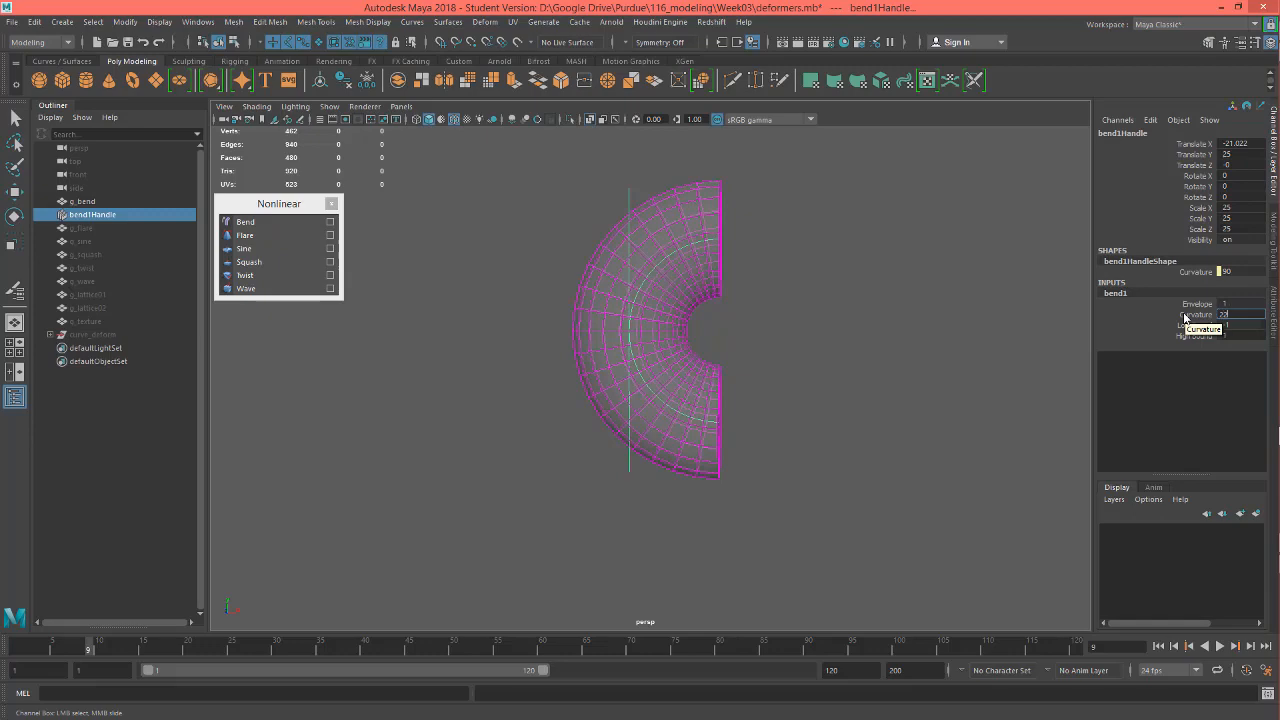
{"action": "left_click_drag", "start_coordinate": [1230, 314], "coordinate": [1190, 314]}
{"action": "type", "text": "45"}
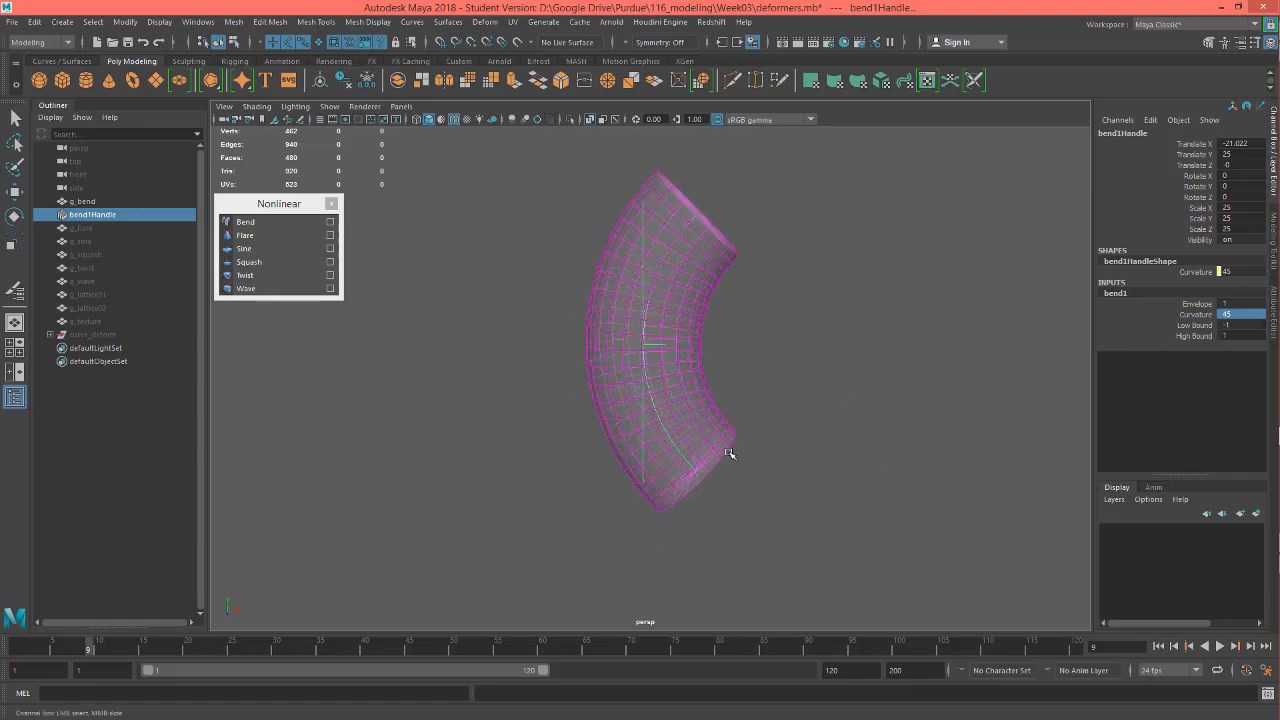
{"action": "mouse_move", "coordinate": [757, 512]}
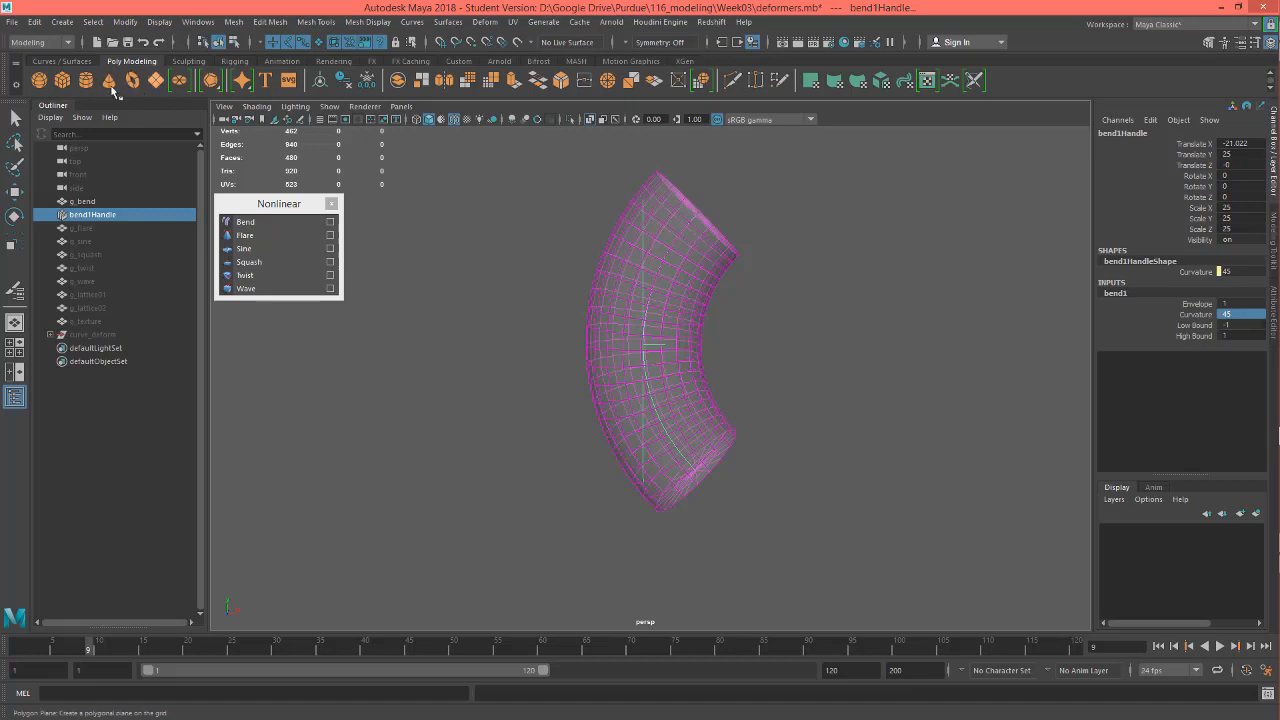
{"action": "mouse_move", "coordinate": [628, 247]}
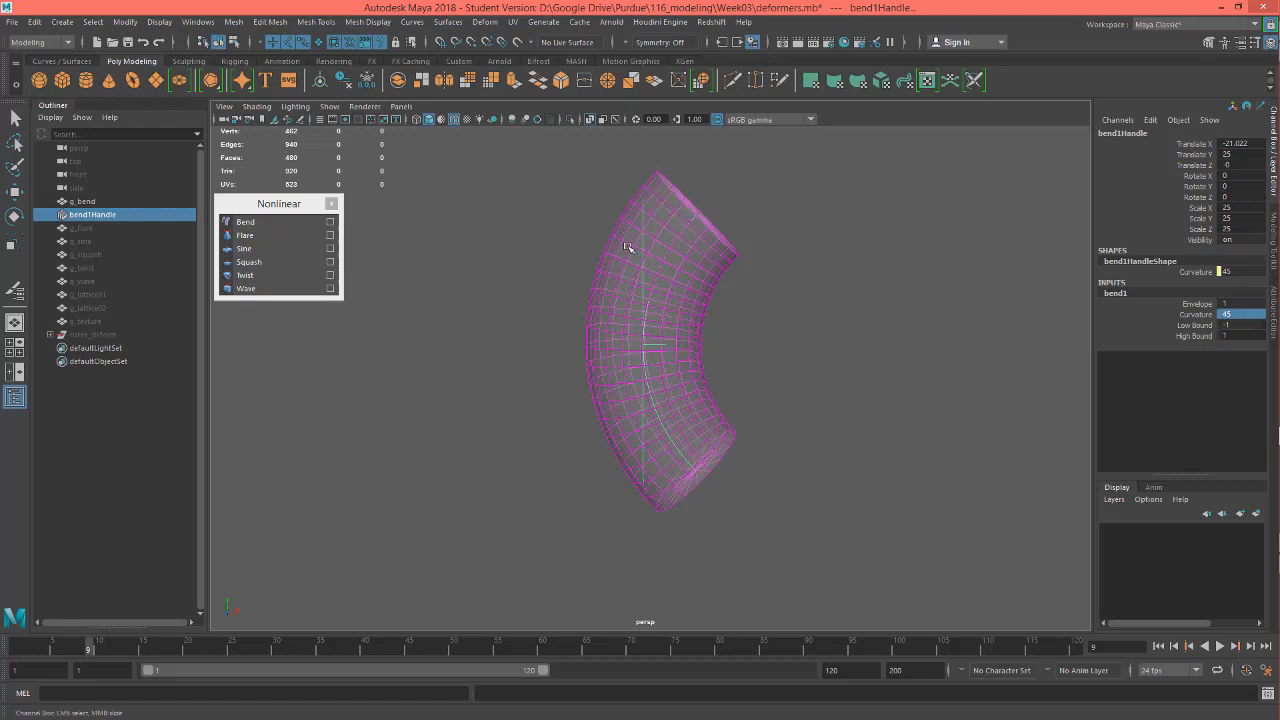
{"action": "mouse_move", "coordinate": [677, 450]}
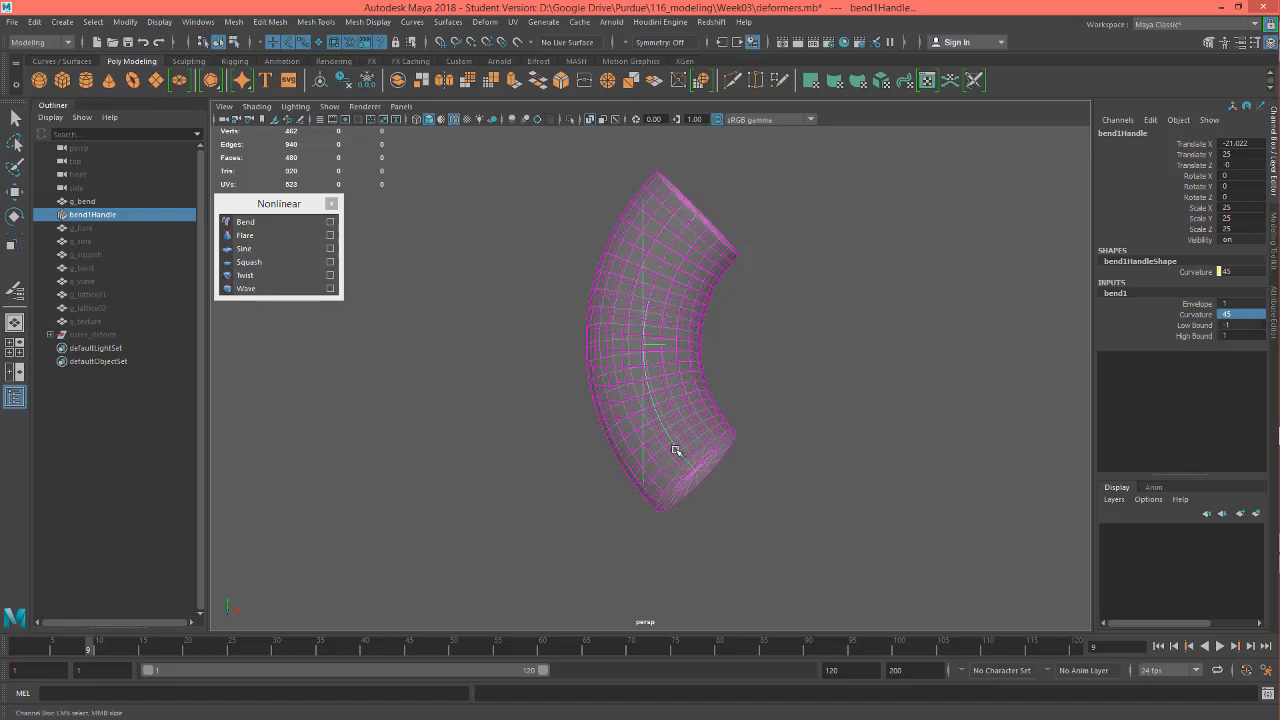
{"action": "mouse_move", "coordinate": [843, 352]}
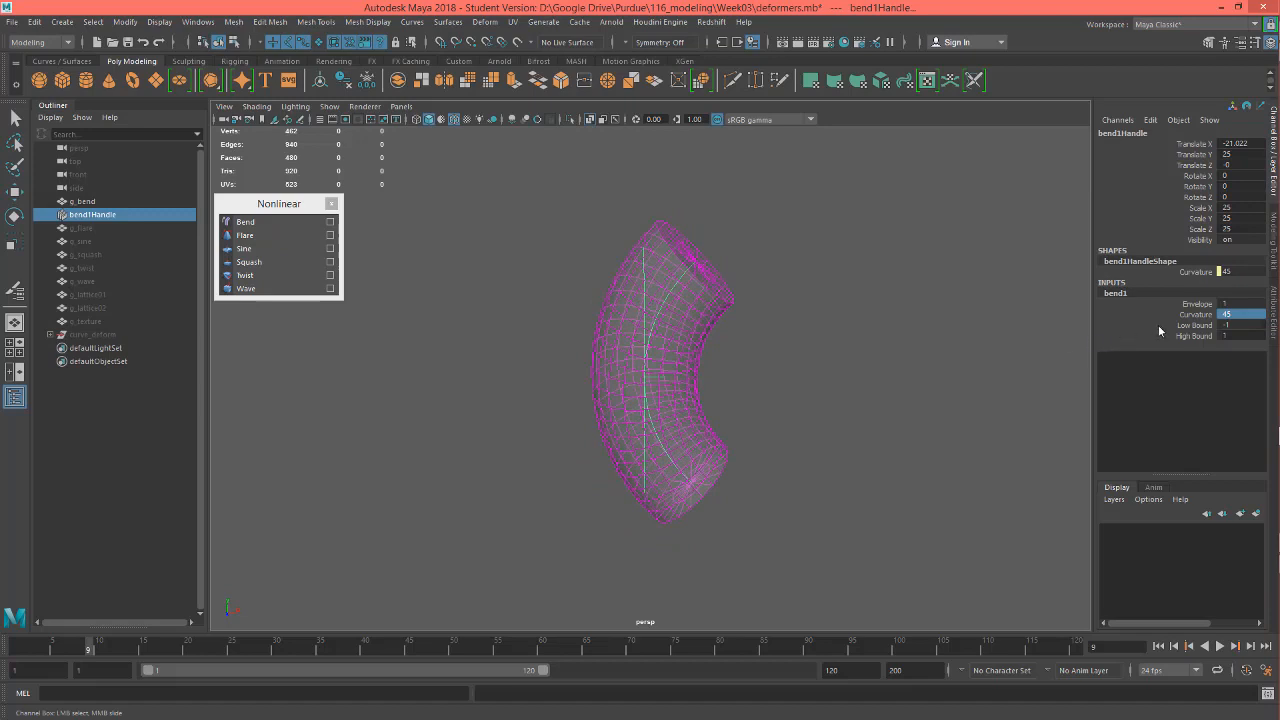
{"action": "mouse_move", "coordinate": [1200, 331]}
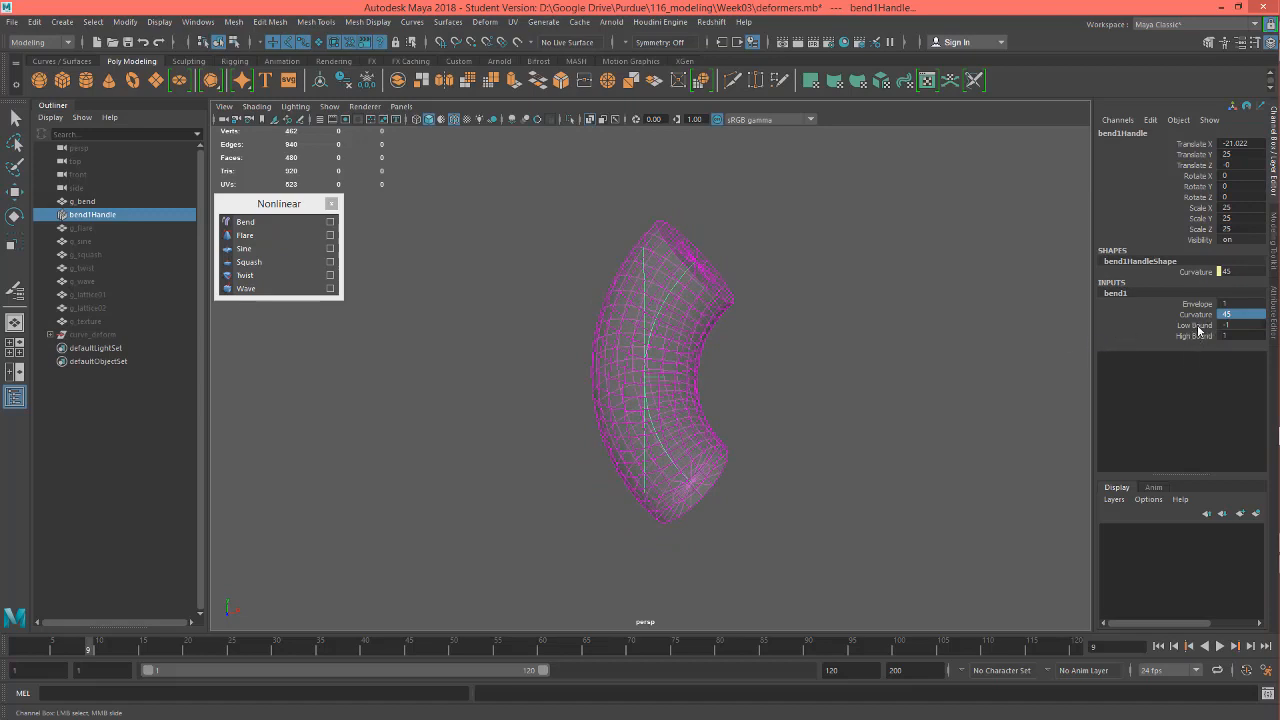
{"action": "left_click", "coordinate": [1195, 325]}
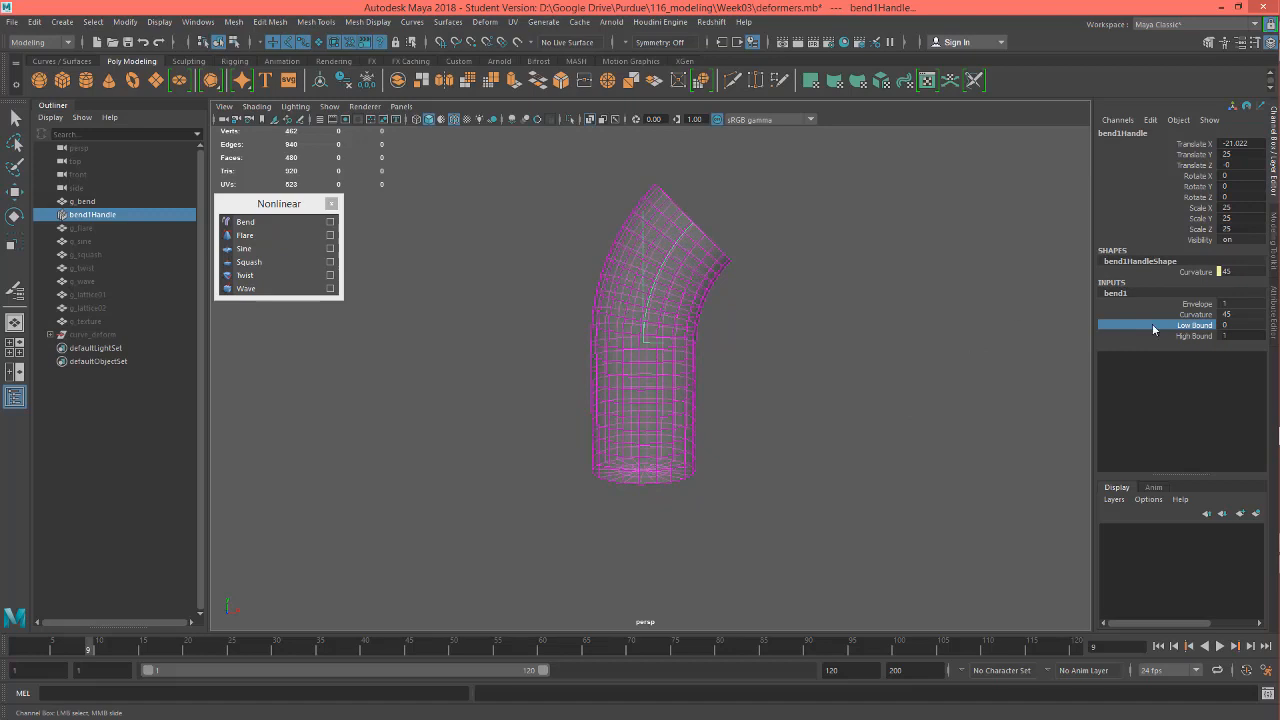
{"action": "left_click", "coordinate": [1195, 335]}
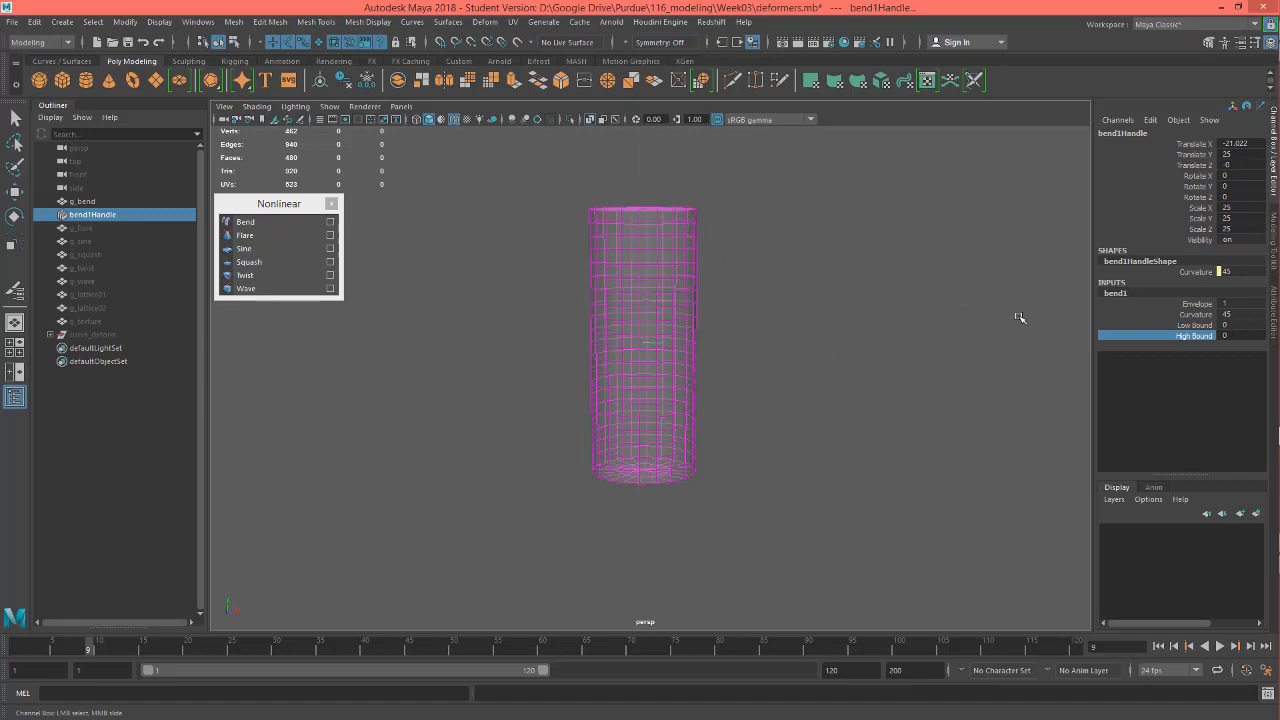
{"action": "mouse_move", "coordinate": [997, 410]}
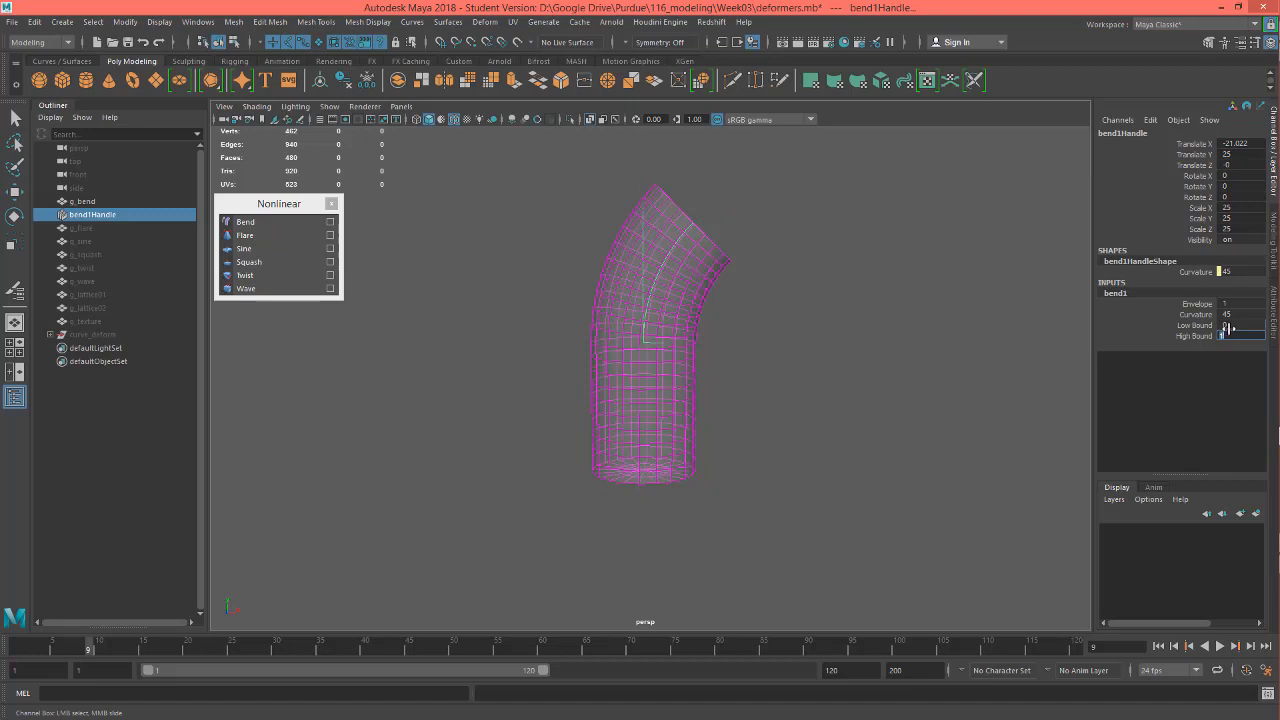
{"action": "left_click", "coordinate": [1240, 325]}
{"action": "type", "text": "-1"}
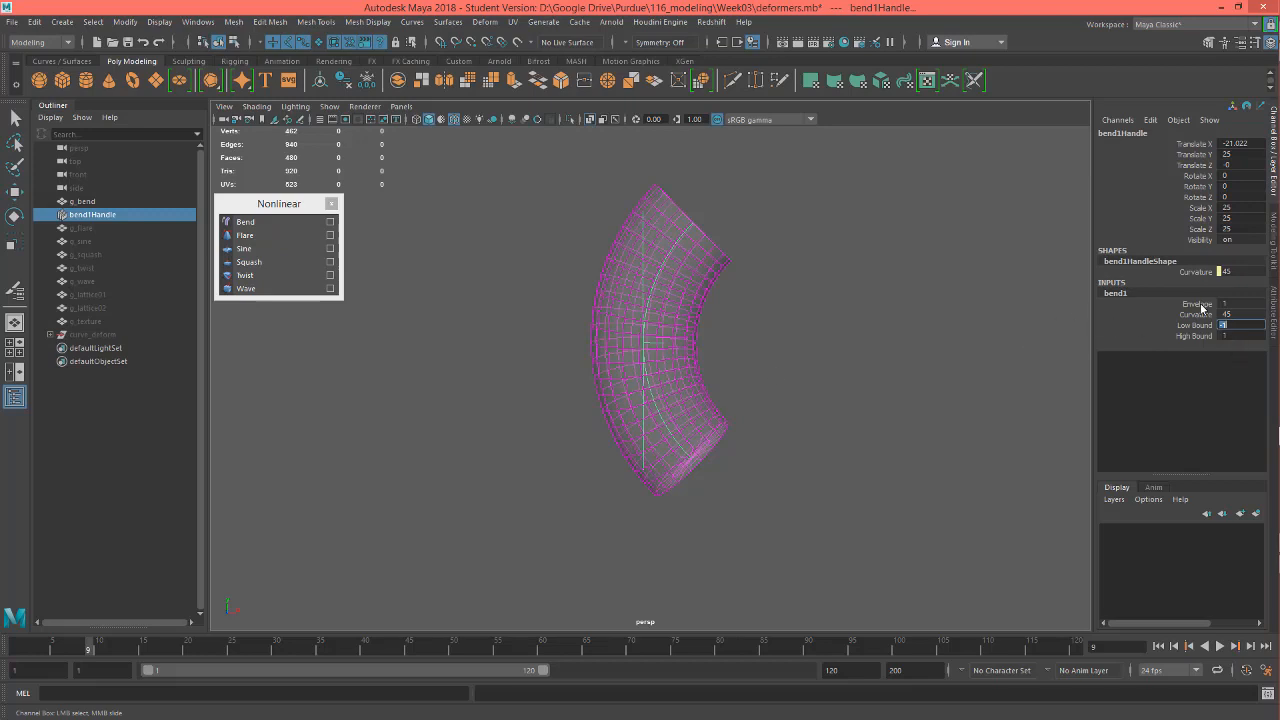
{"action": "left_click", "coordinate": [1240, 304]}
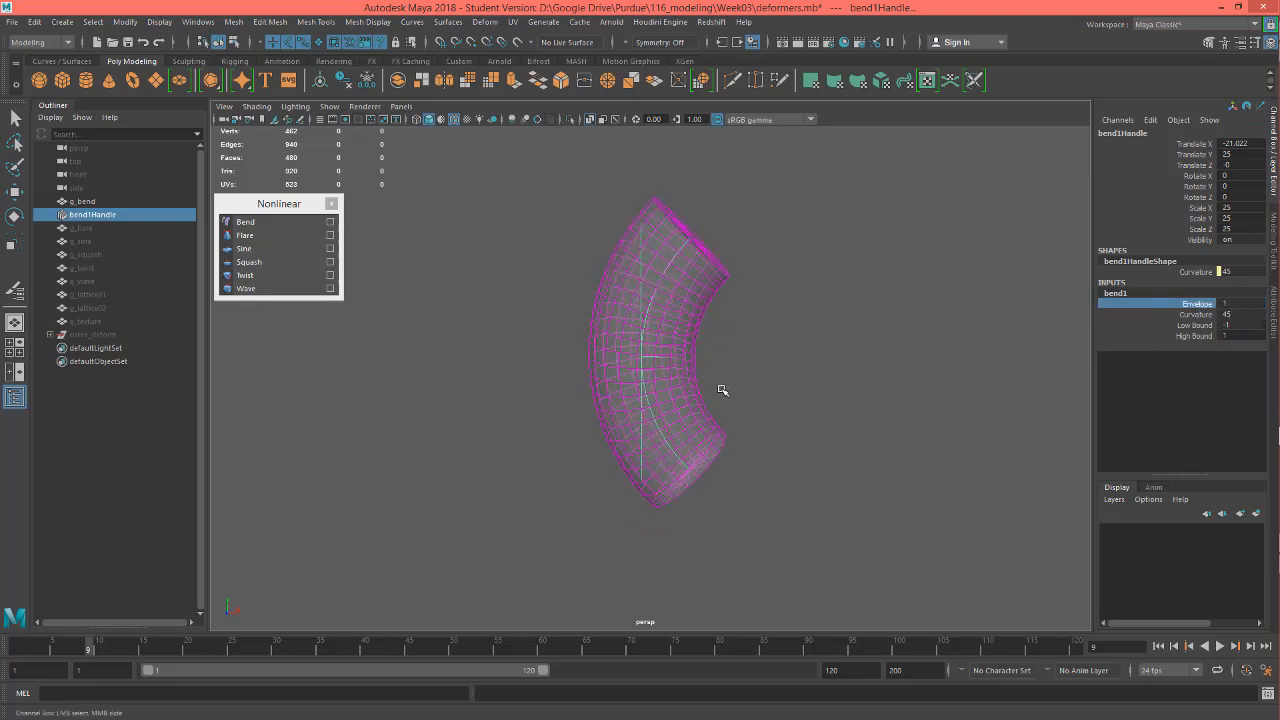
{"action": "left_click_drag", "start_coordinate": [723, 390], "coordinate": [735, 453]}
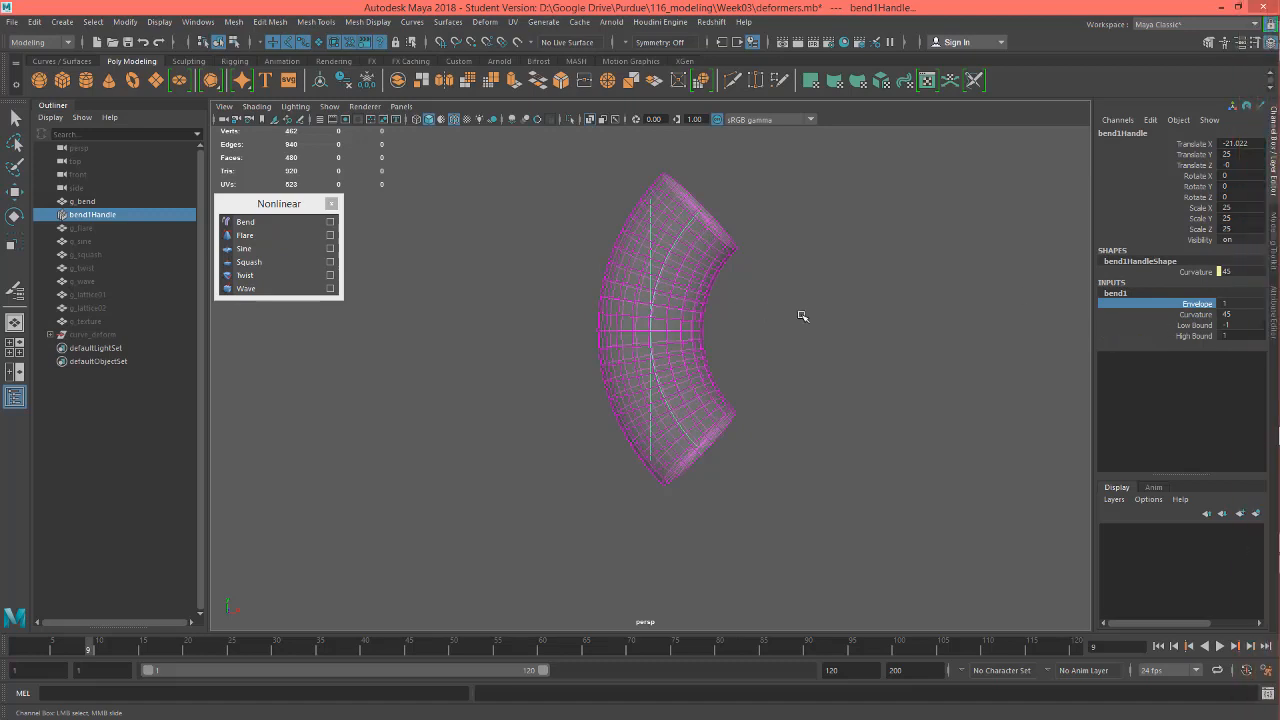
{"action": "mouse_move", "coordinate": [268, 299]}
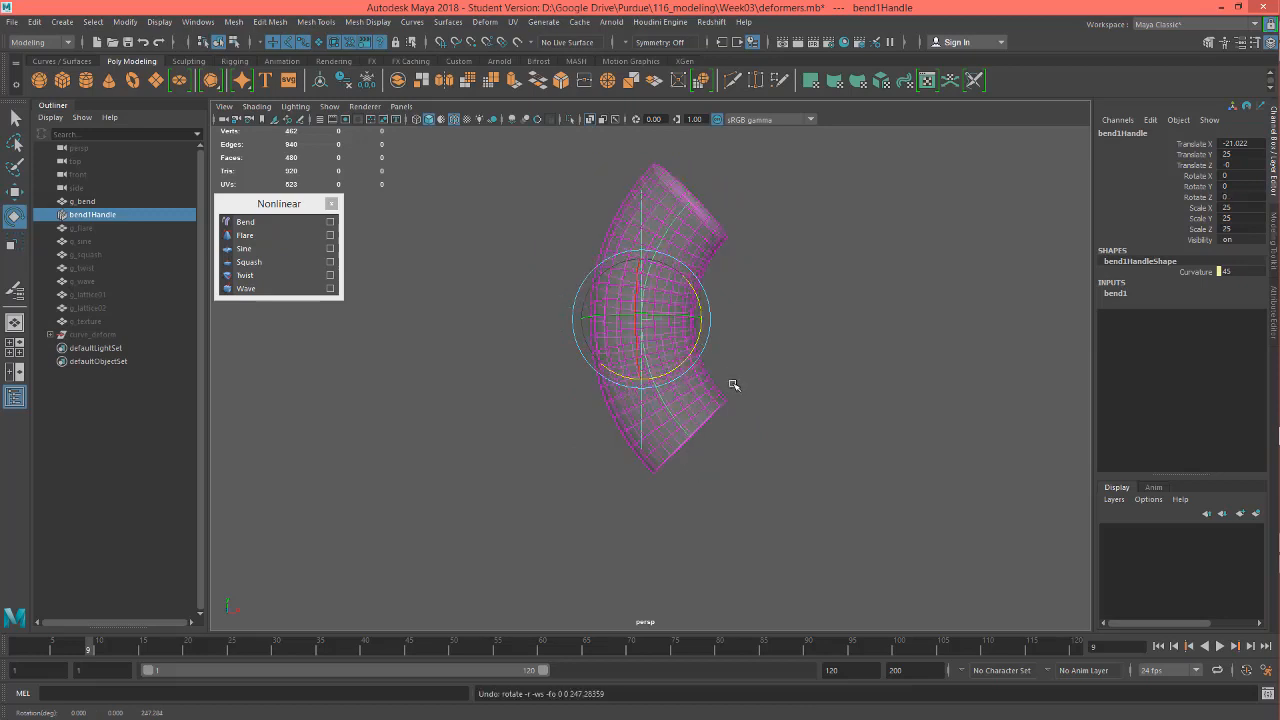
Step: Slide bend1Handle along X and Y until centred on the pipe, then deselect it
{"action": "left_click_drag", "start_coordinate": [648, 320], "coordinate": [738, 320]}
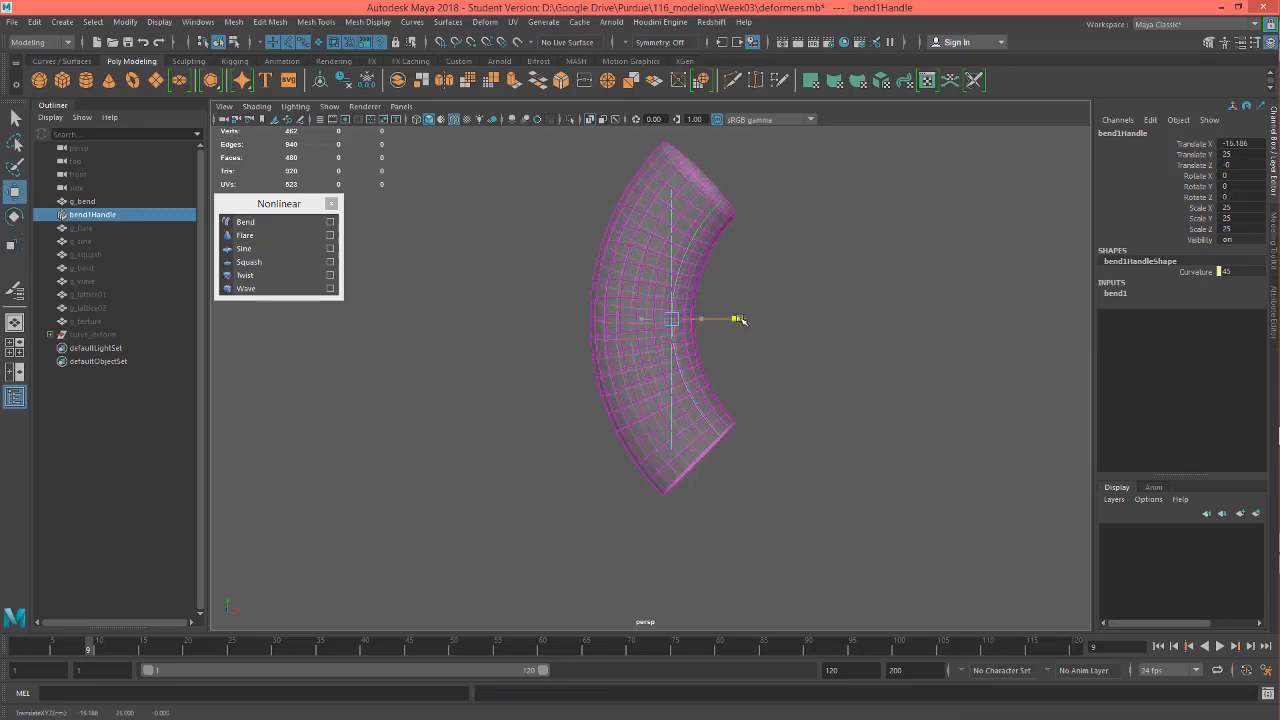
{"action": "left_click_drag", "start_coordinate": [738, 318], "coordinate": [490, 320]}
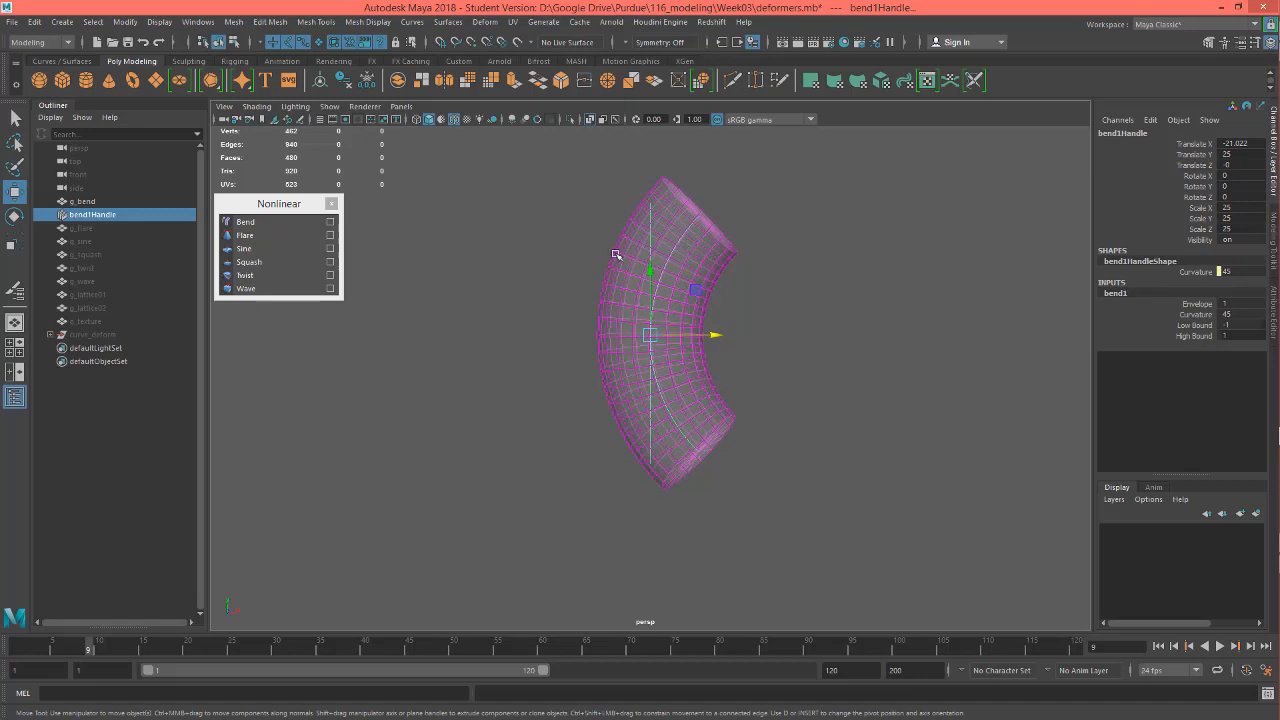
{"action": "mouse_move", "coordinate": [751, 404]}
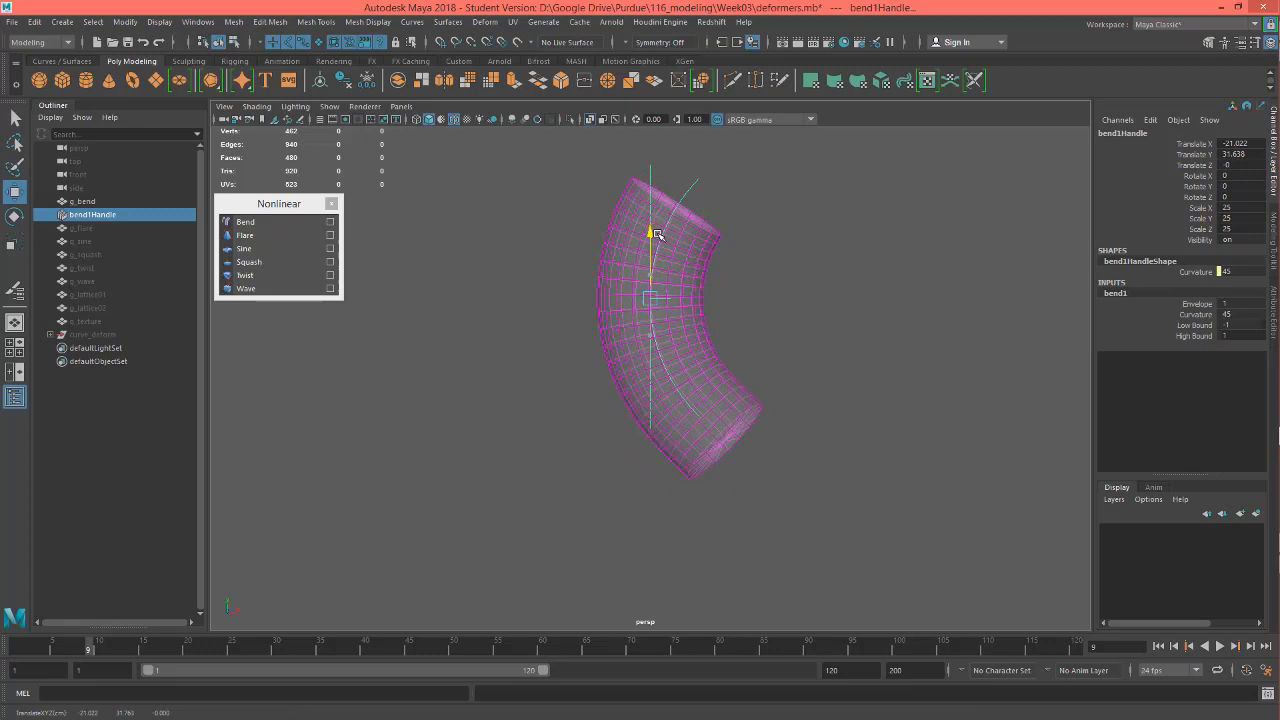
{"action": "left_click_drag", "start_coordinate": [650, 235], "coordinate": [650, 285]}
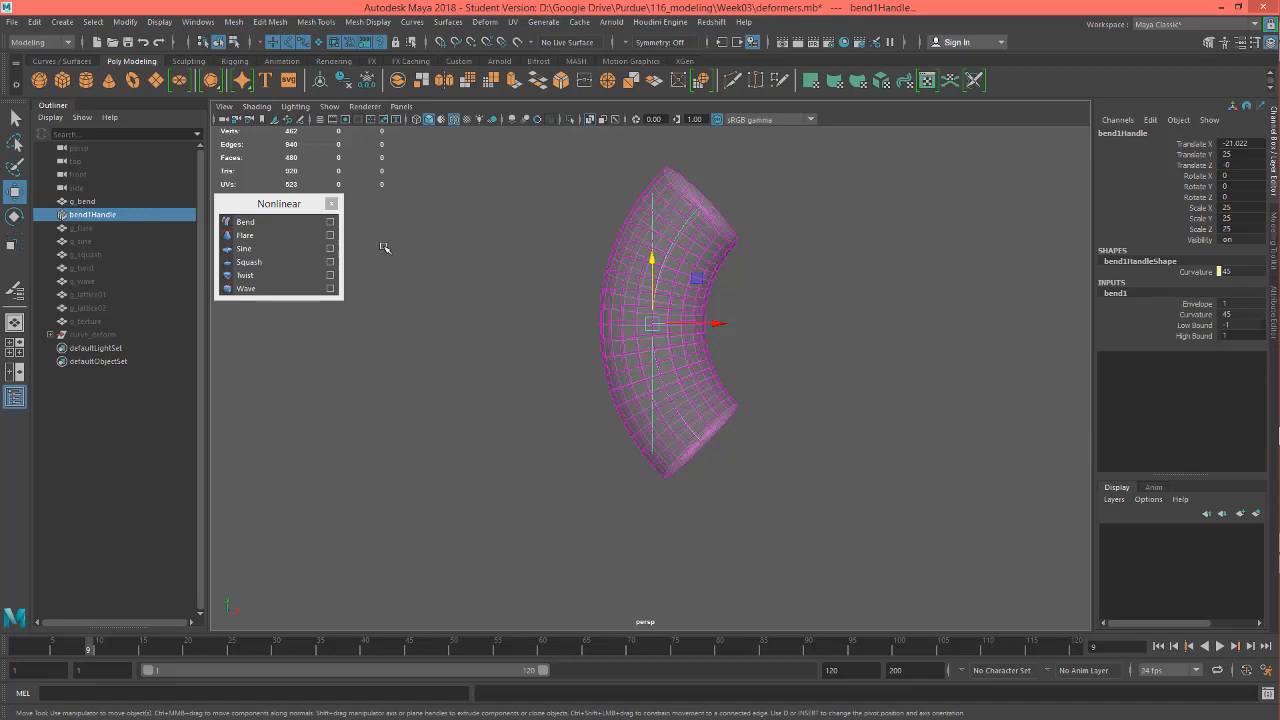
{"action": "left_click", "coordinate": [245, 221]}
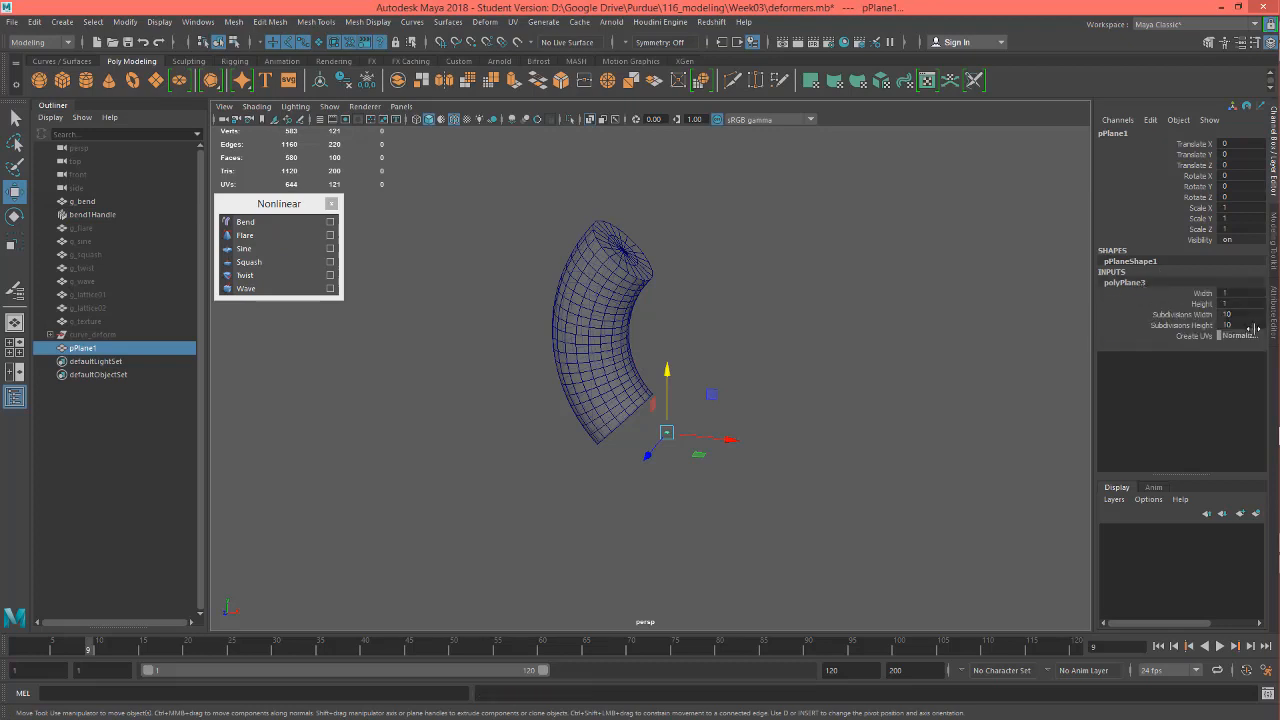
Step: Give pPlane1 a Width and Height of 50 and move it beside the pipe
{"action": "left_click", "coordinate": [1240, 293]}
{"action": "type", "text": "50"}
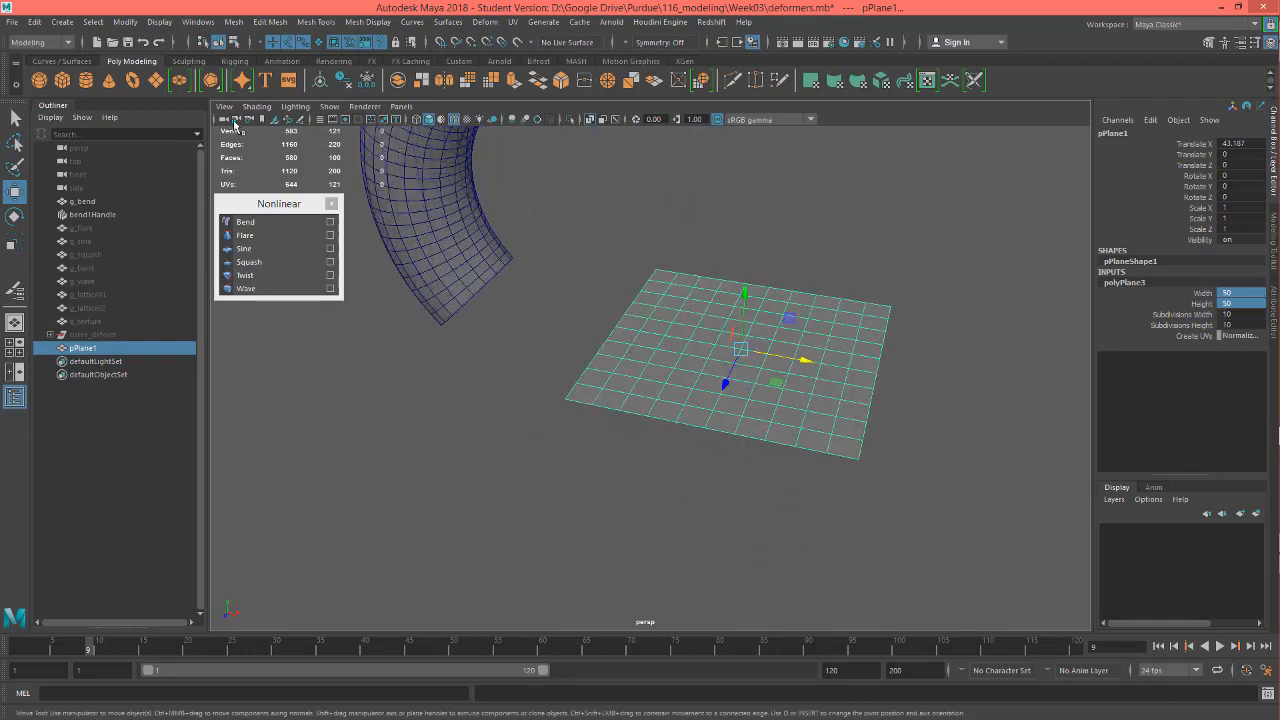
{"action": "left_click", "coordinate": [270, 235]}
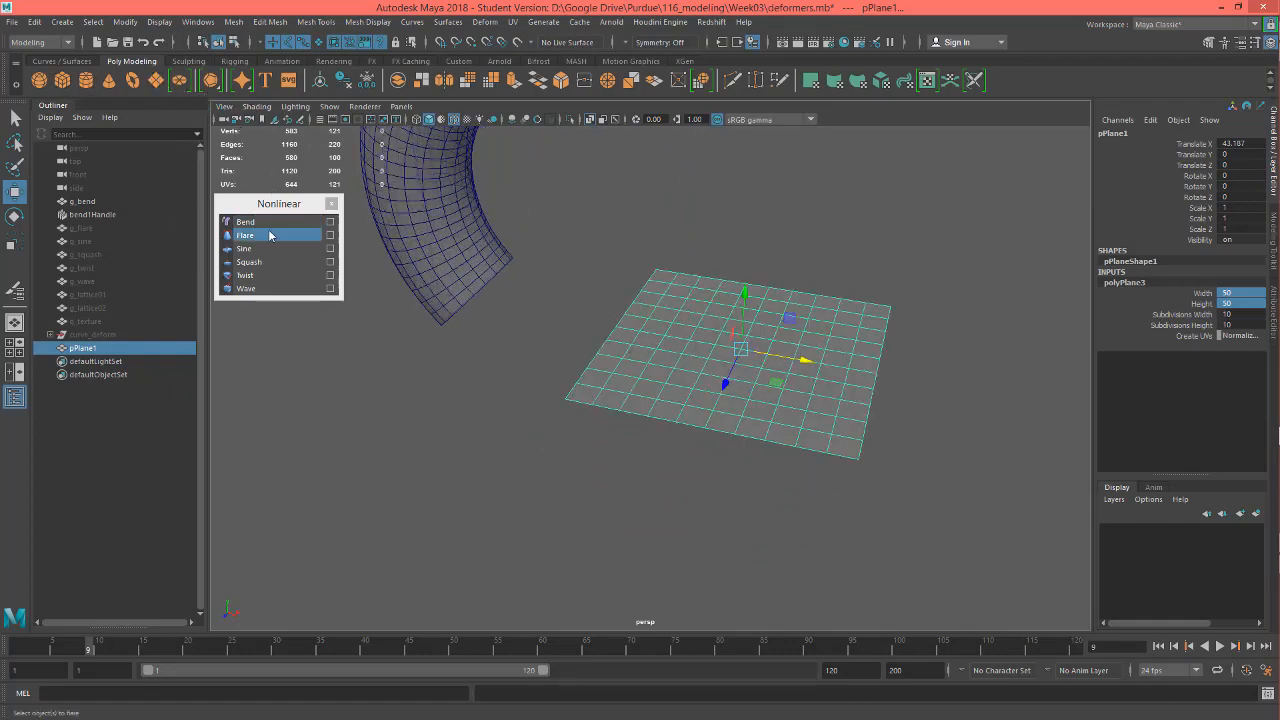
Step: Add a Bend deformer to pPlane1, rotate its handle and curve the plane into a shallow dish
{"action": "left_click", "coordinate": [245, 221]}
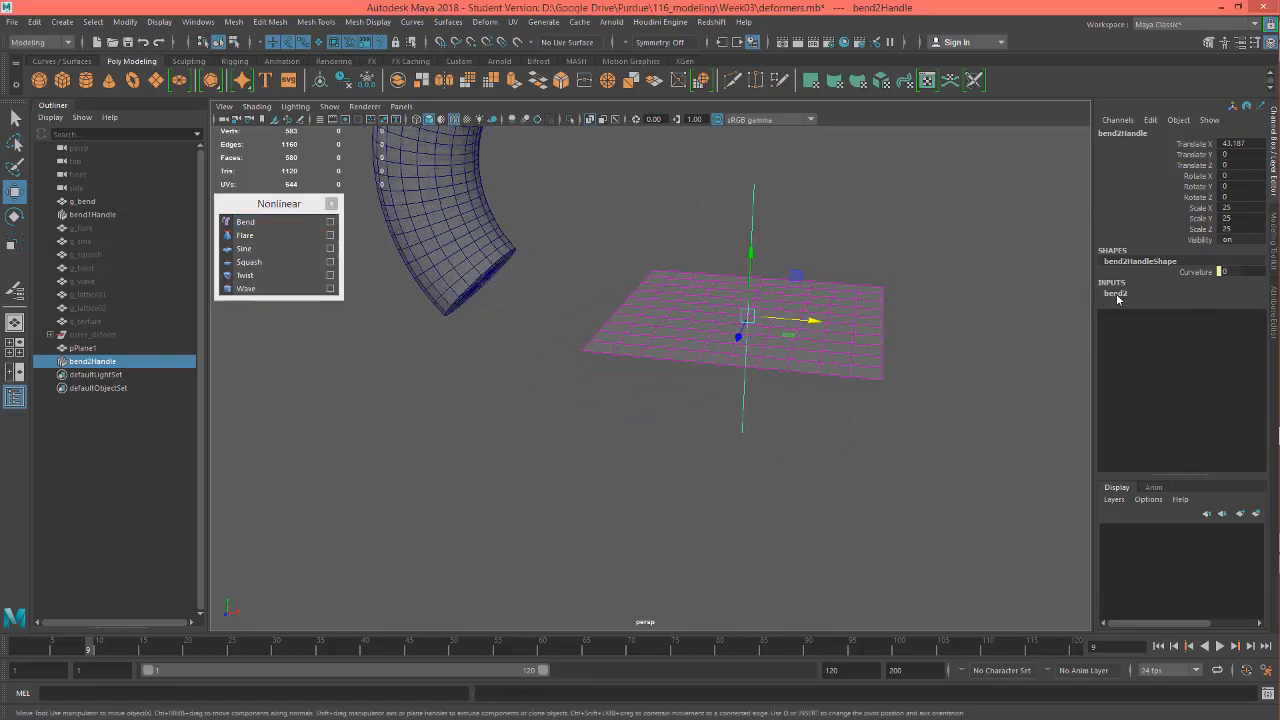
{"action": "left_click", "coordinate": [1115, 293]}
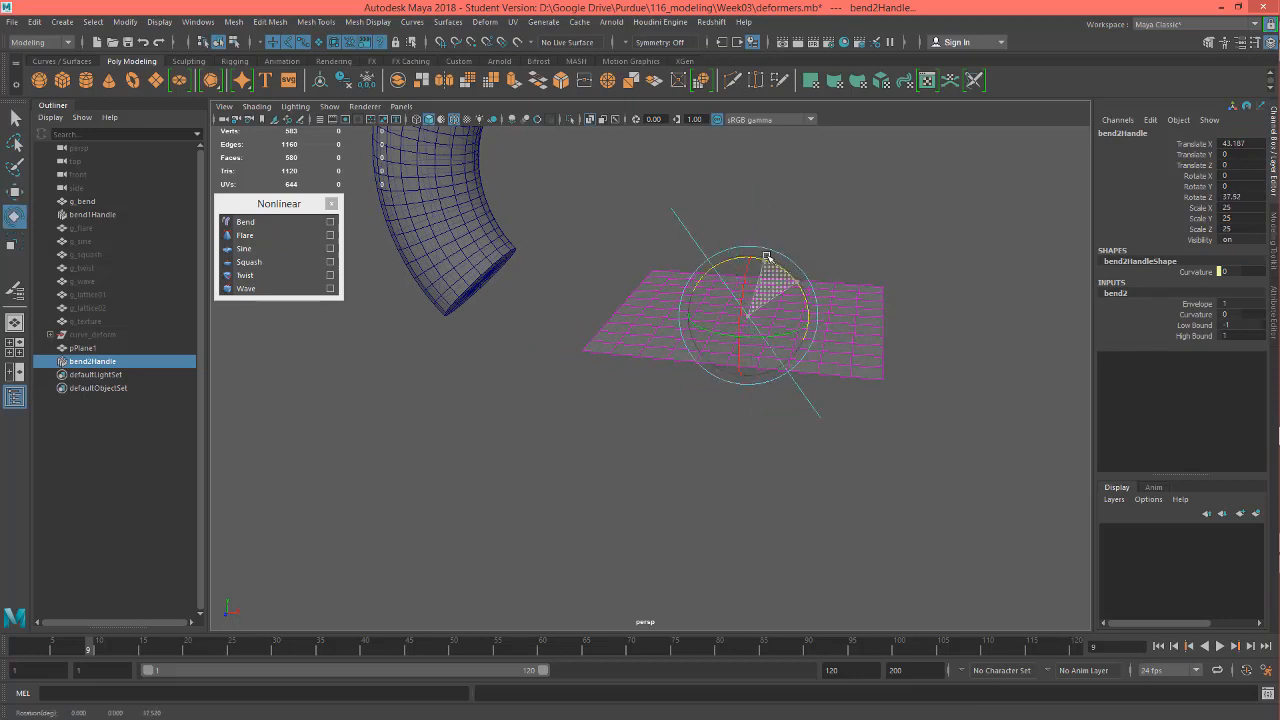
{"action": "left_click_drag", "start_coordinate": [767, 254], "coordinate": [690, 298]}
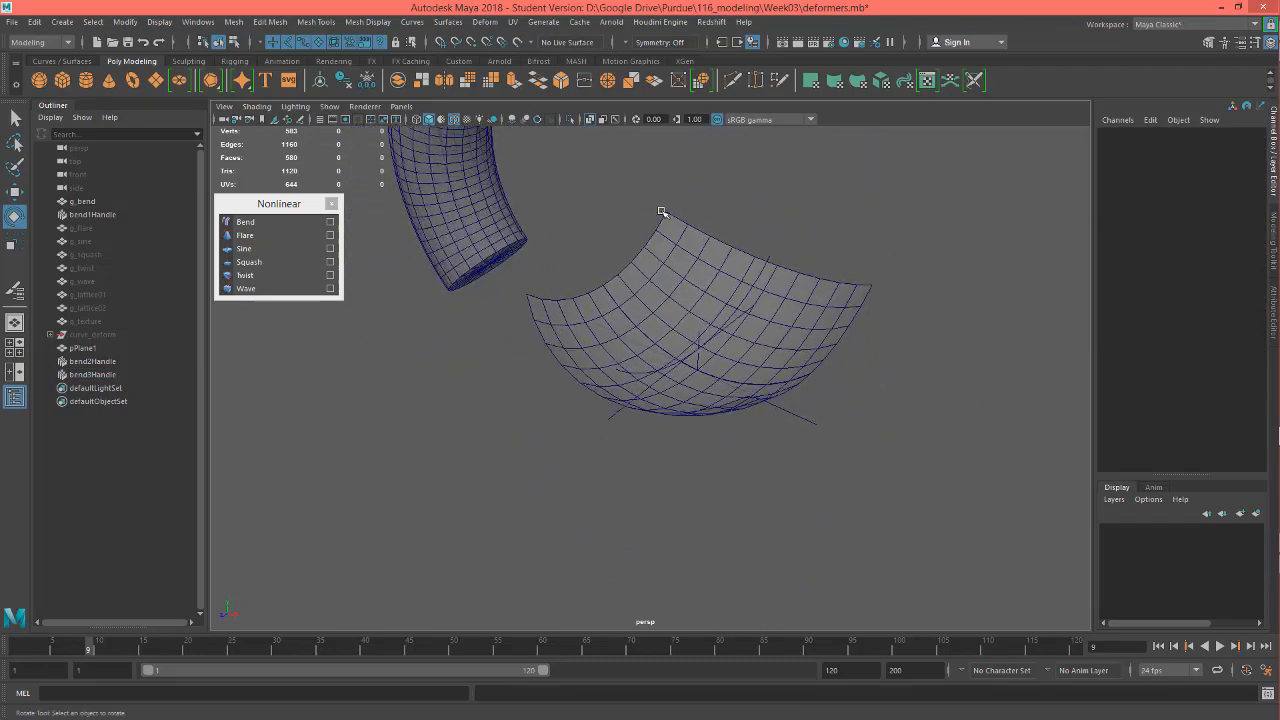
{"action": "left_click_drag", "start_coordinate": [660, 211], "coordinate": [877, 365]}
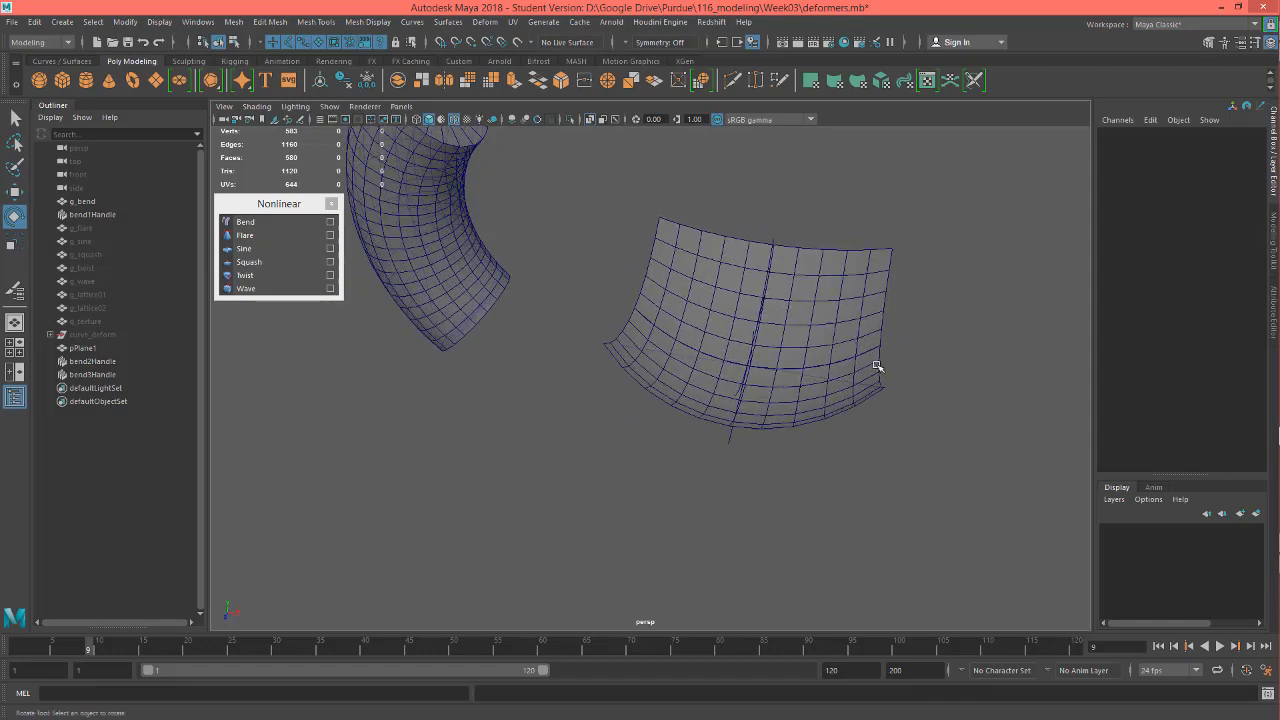
{"action": "mouse_move", "coordinate": [850, 328]}
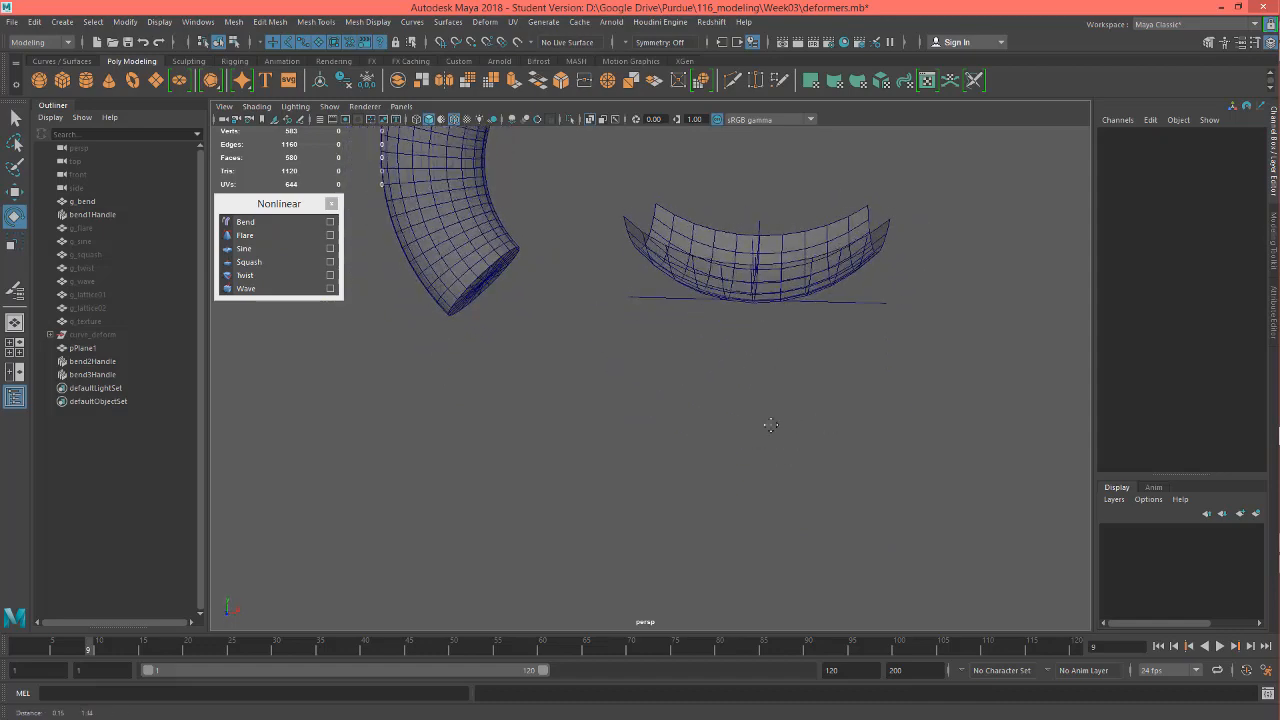
{"action": "left_click_drag", "start_coordinate": [771, 425], "coordinate": [810, 446]}
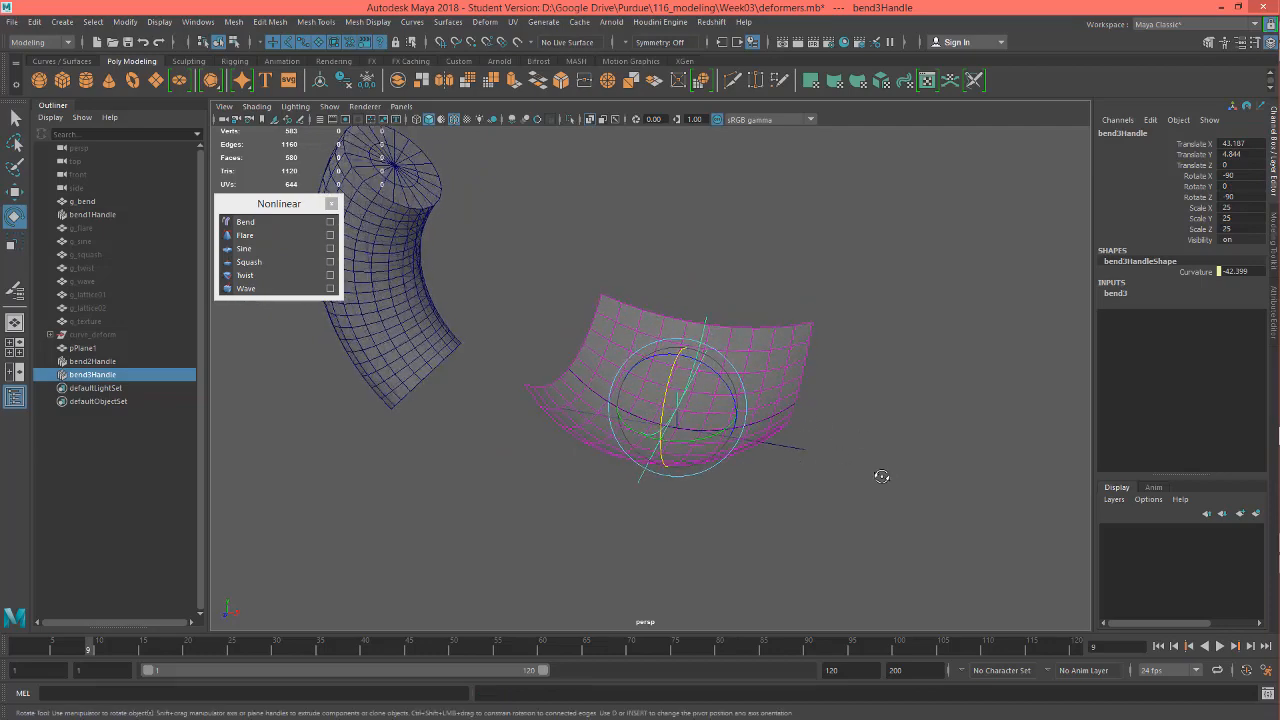
Step: Select pPlane1, review its deformer inputs, and check the baked canopy shape
{"action": "left_click", "coordinate": [83, 347]}
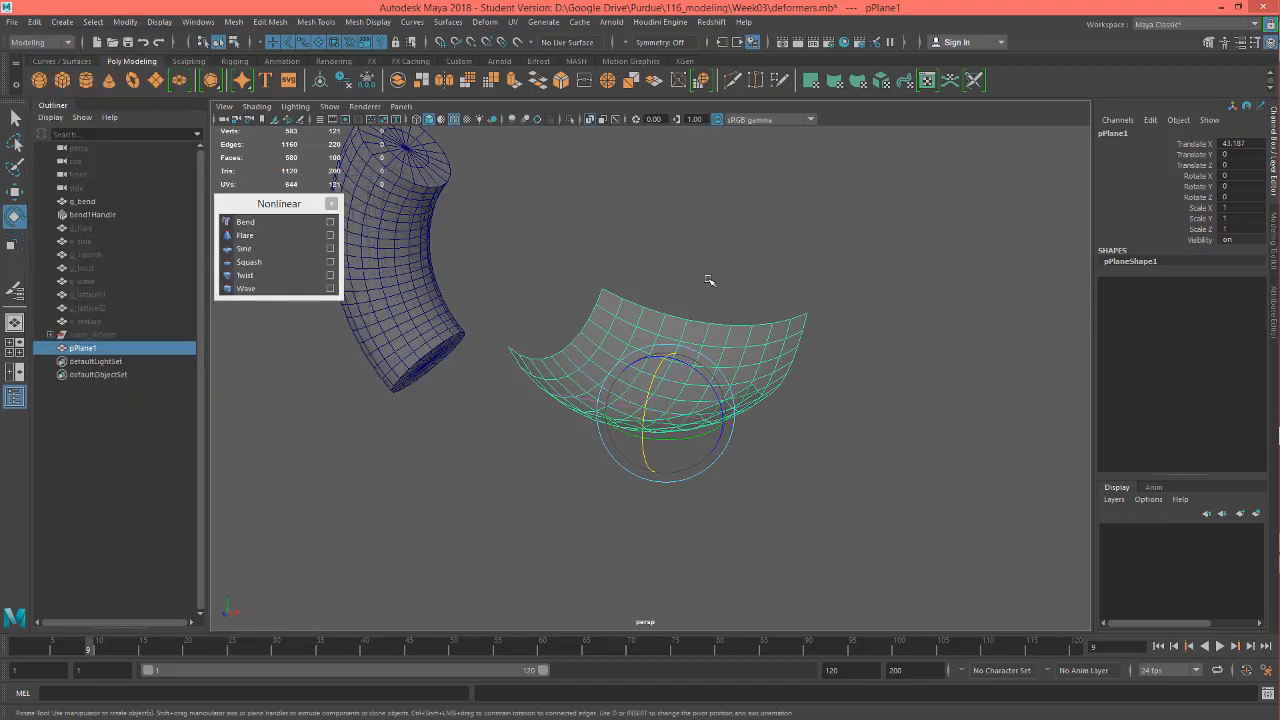
{"action": "mouse_move", "coordinate": [1148, 267]}
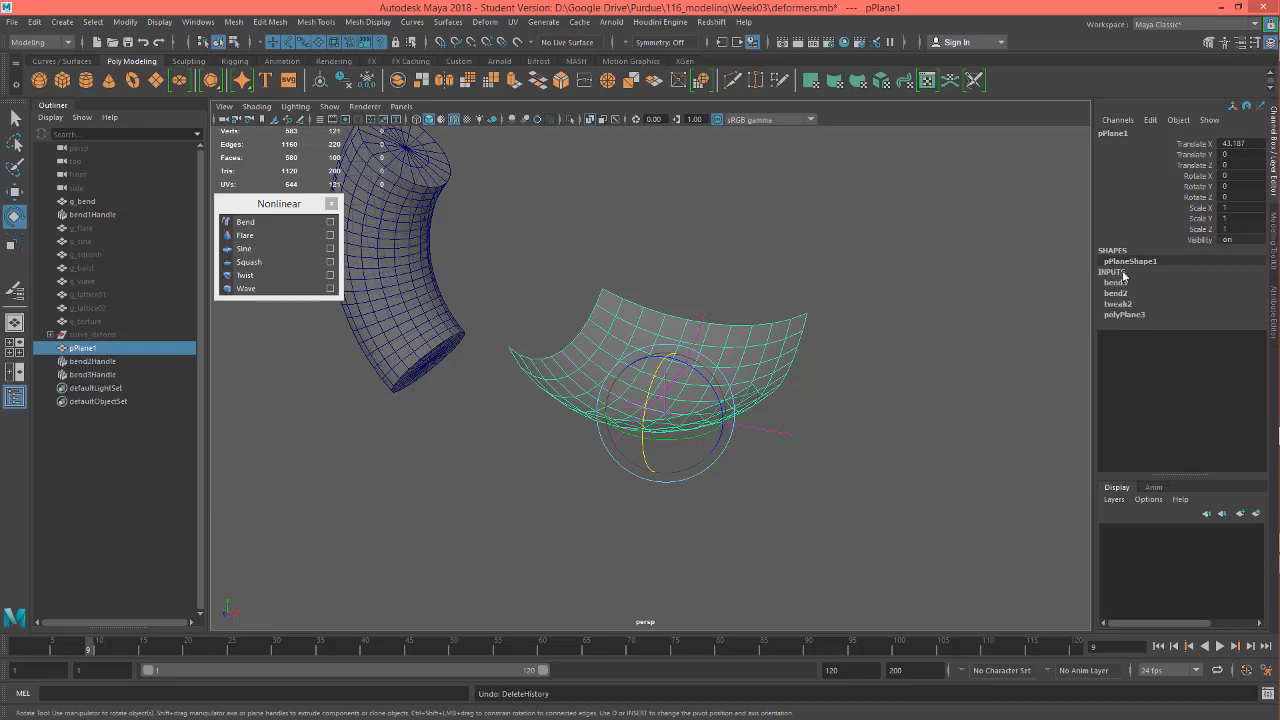
{"action": "left_click", "coordinate": [1115, 282]}
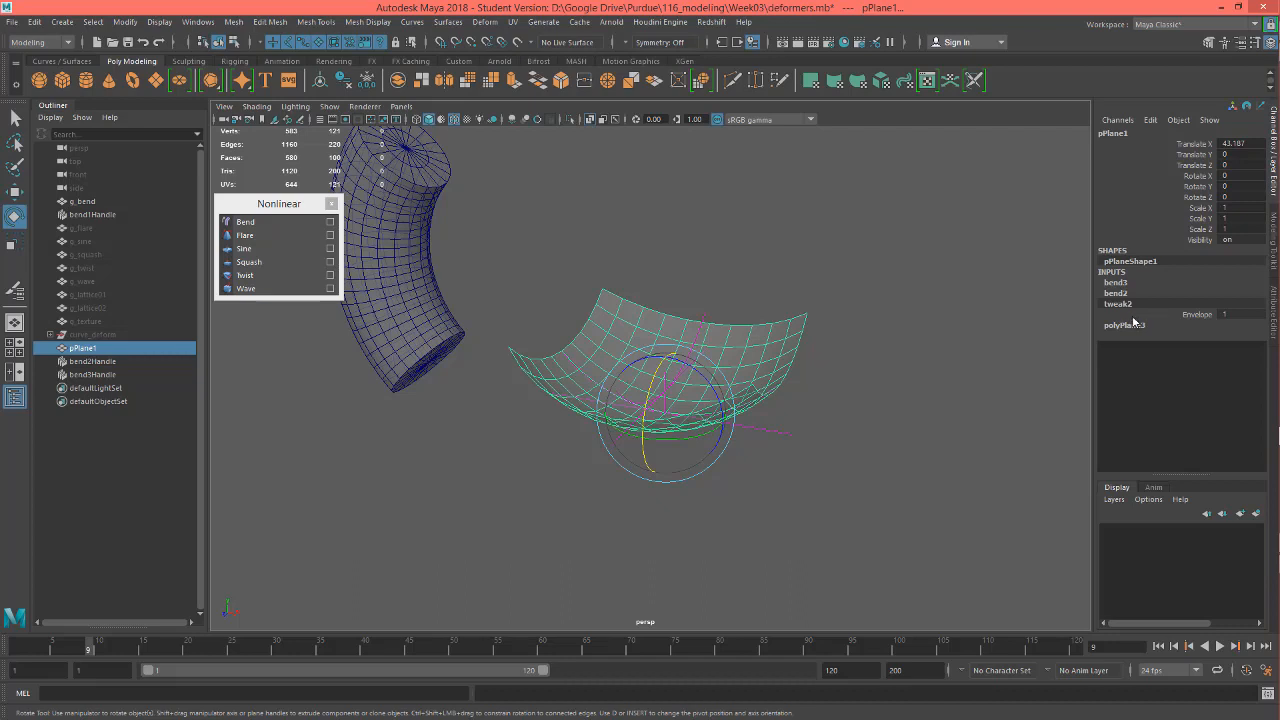
{"action": "mouse_move", "coordinate": [1122, 298]}
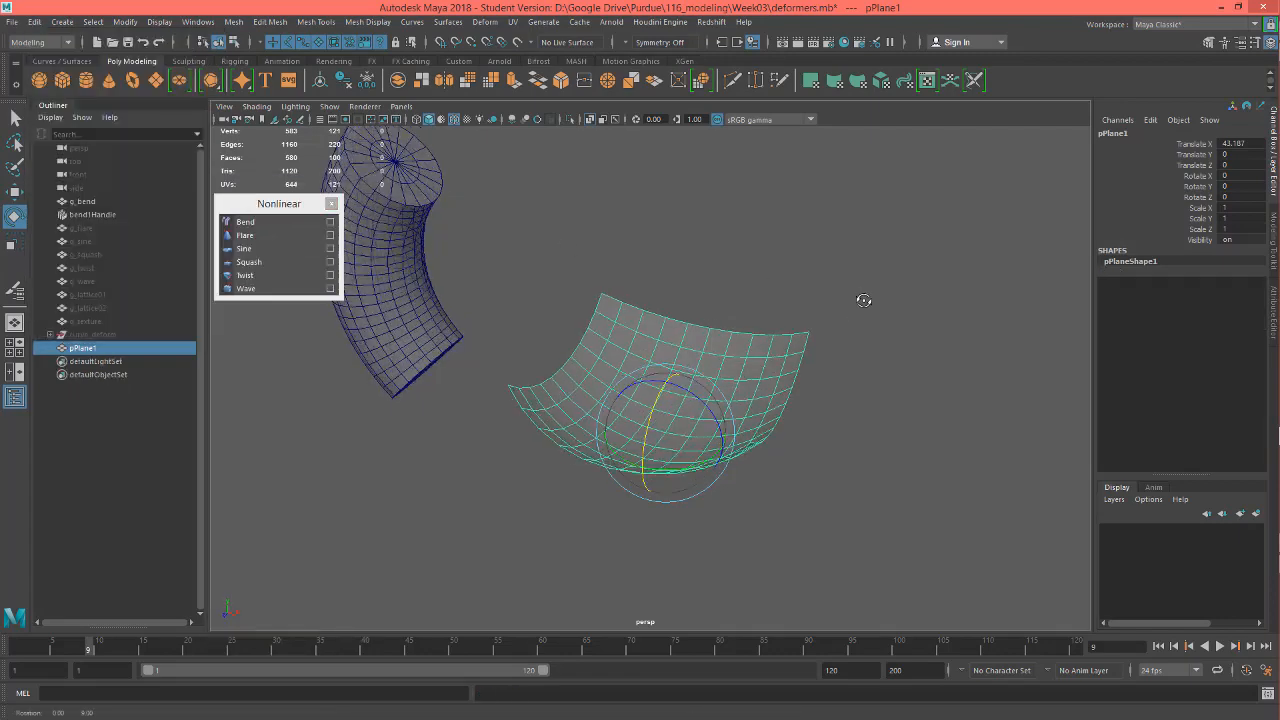
{"action": "left_click_drag", "start_coordinate": [864, 300], "coordinate": [793, 340]}
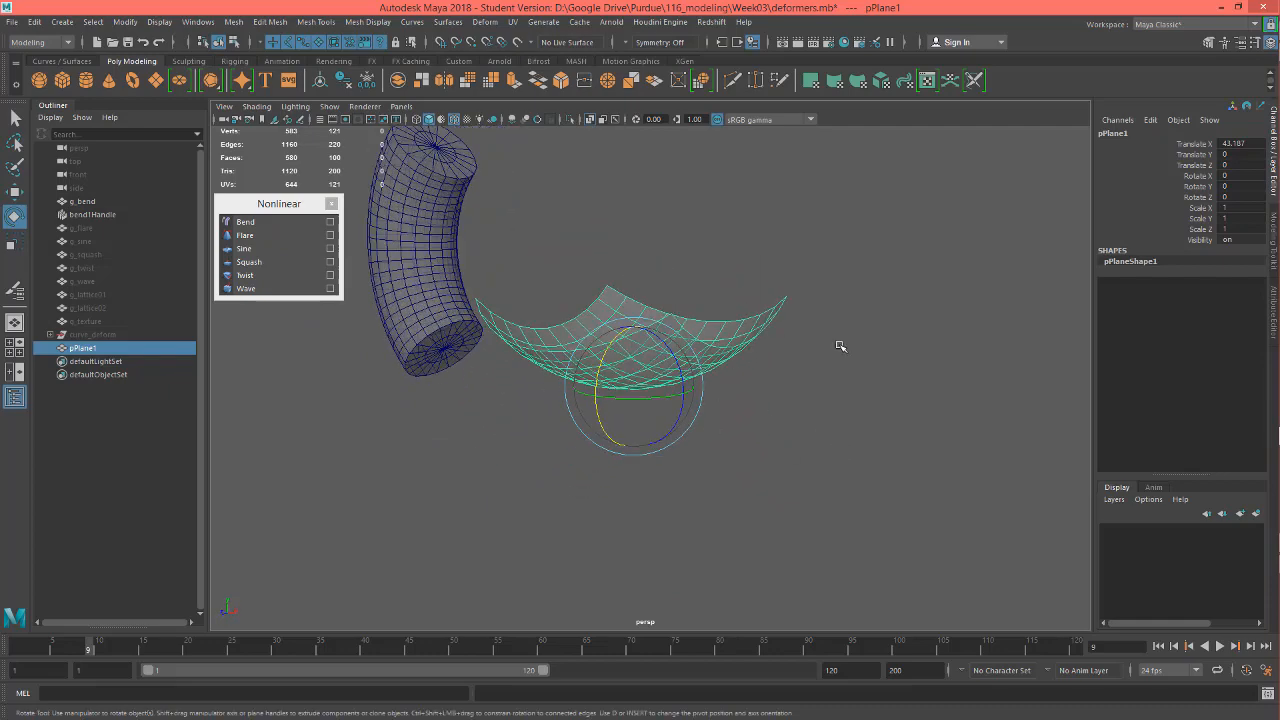
{"action": "mouse_move", "coordinate": [805, 394]}
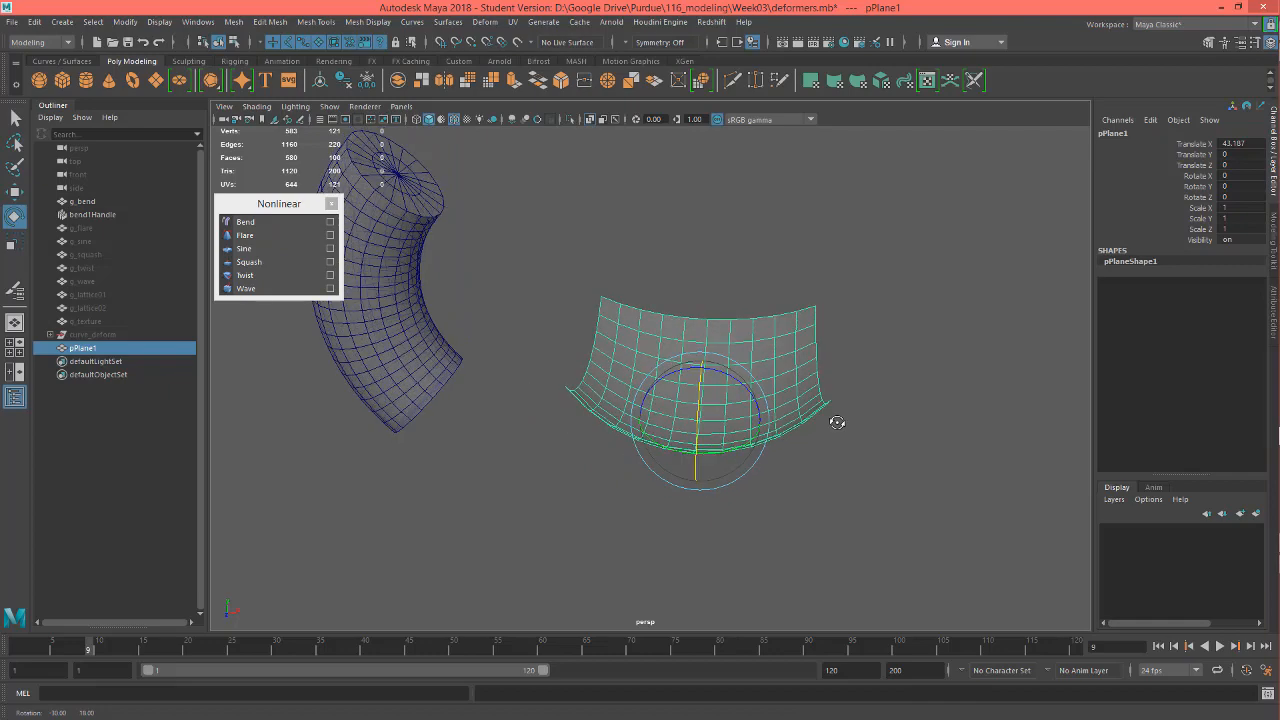
{"action": "mouse_move", "coordinate": [962, 506]}
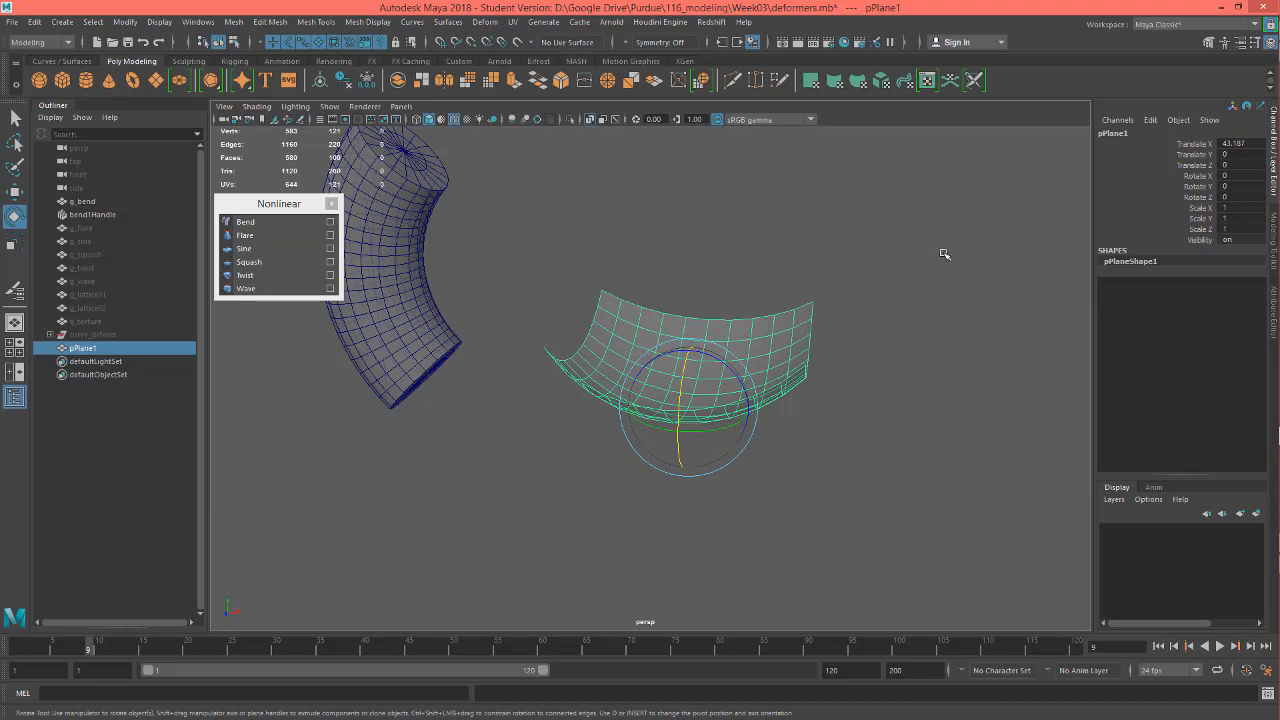
{"action": "mouse_move", "coordinate": [505, 177]}
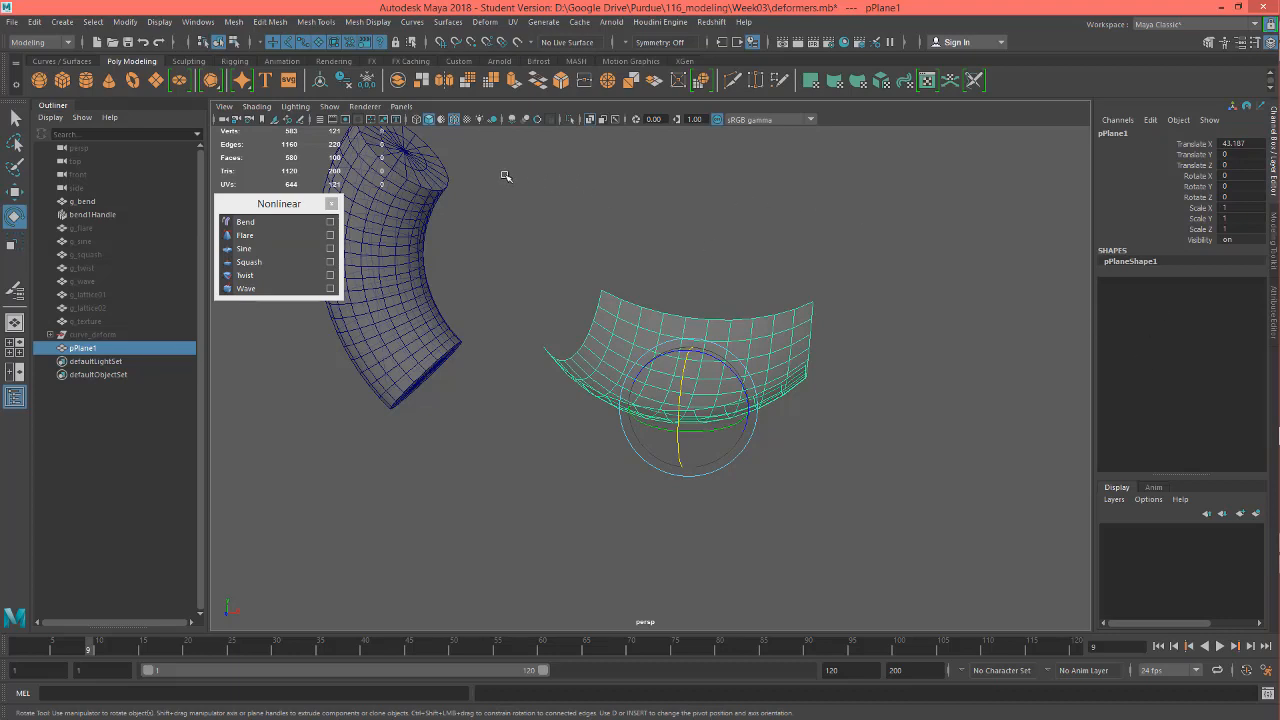
{"action": "mouse_move", "coordinate": [552, 292]}
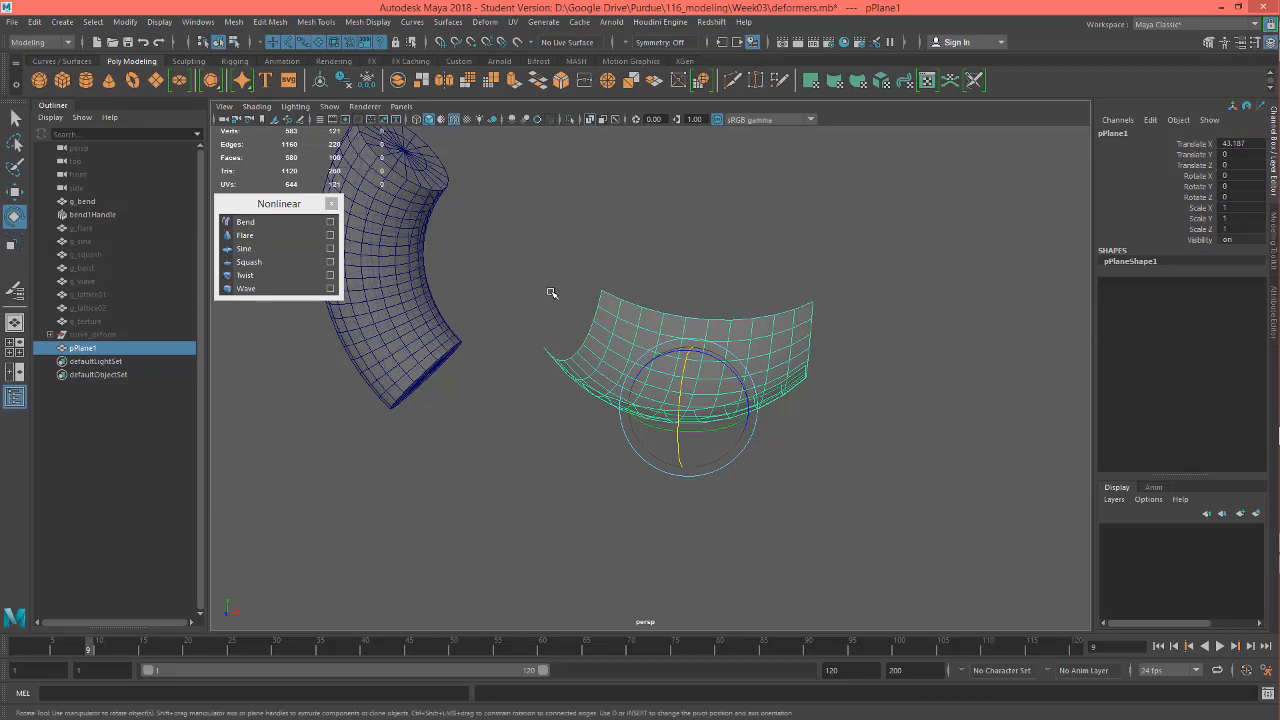
{"action": "mouse_move", "coordinate": [810, 314]}
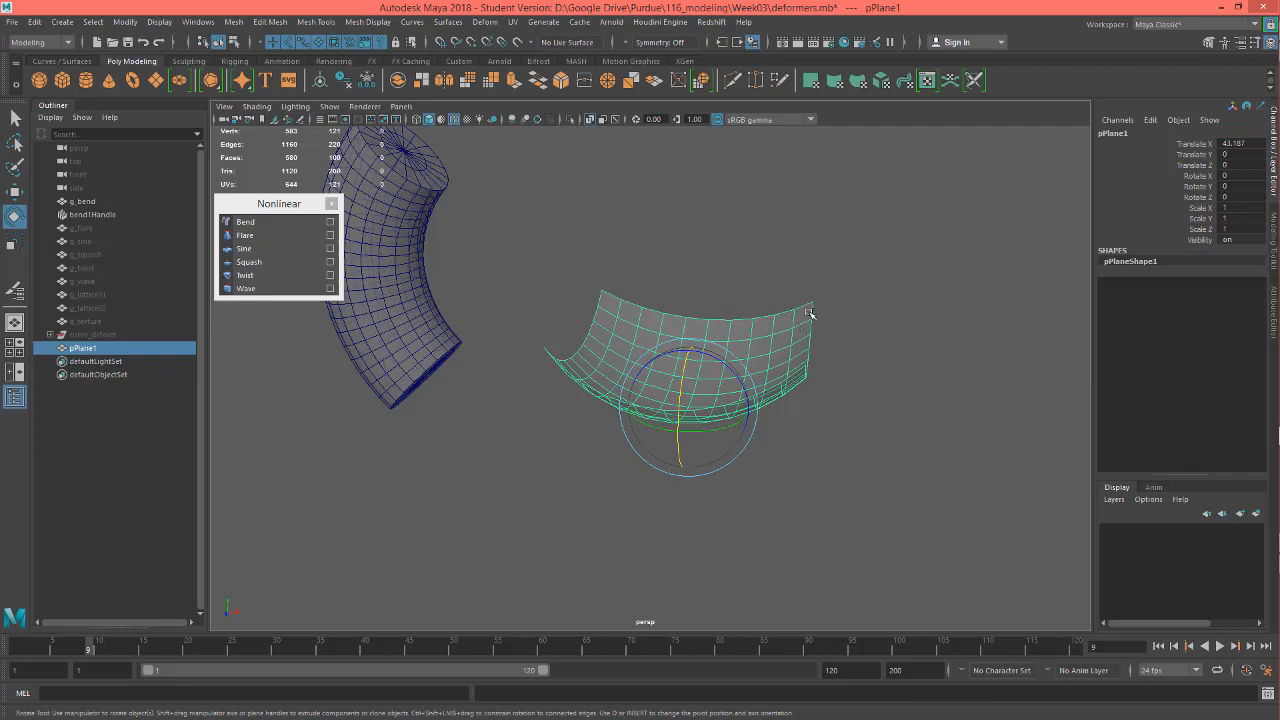